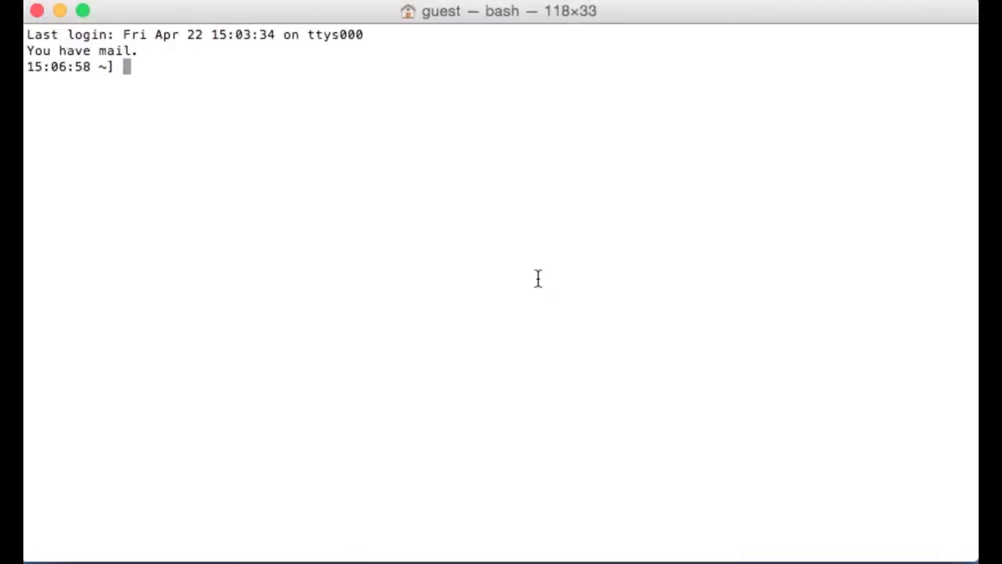
pyautogui.write('ssh pi@192.16')
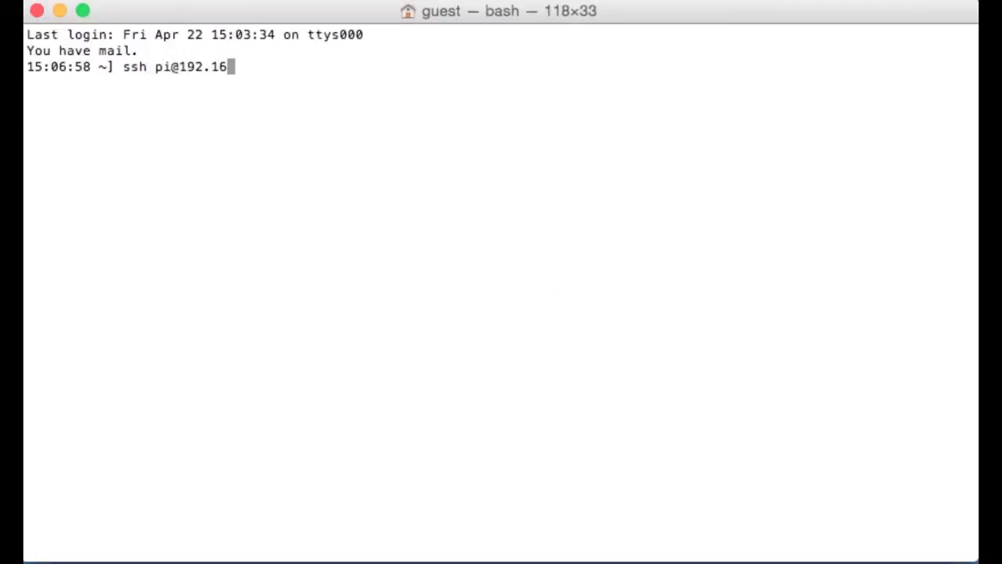
pyautogui.write('8.1.66')
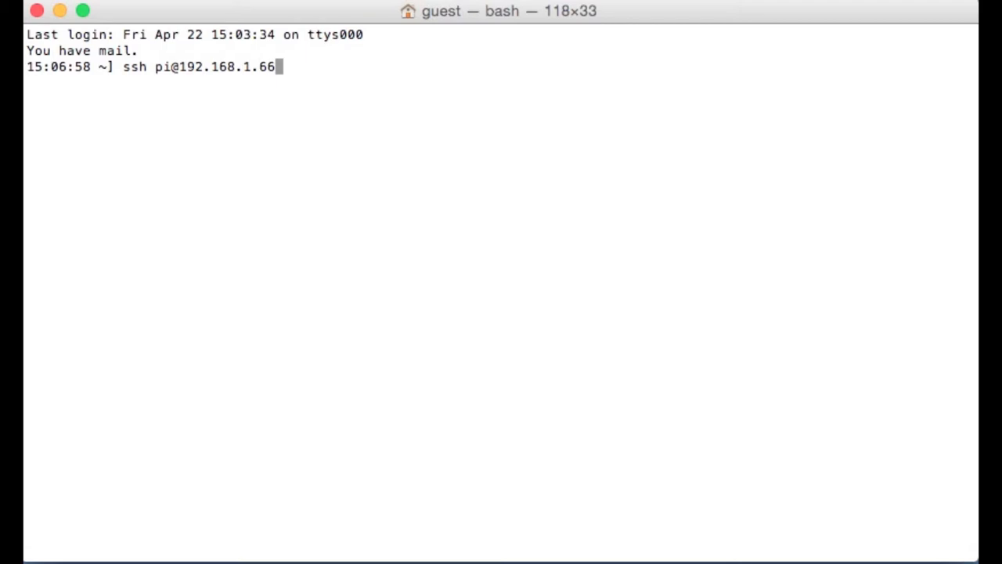
pyautogui.press('Return')
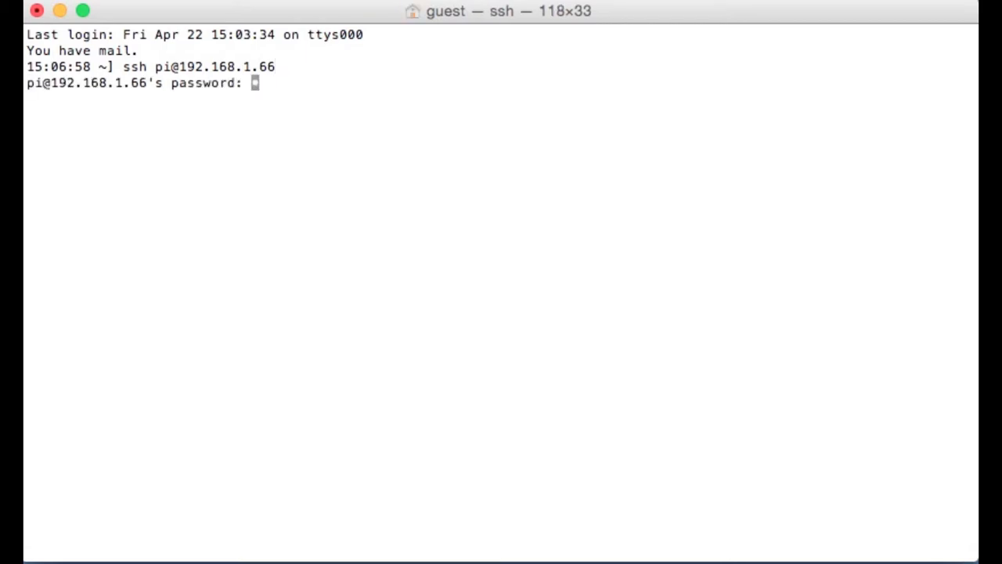
pyautogui.press('Return')
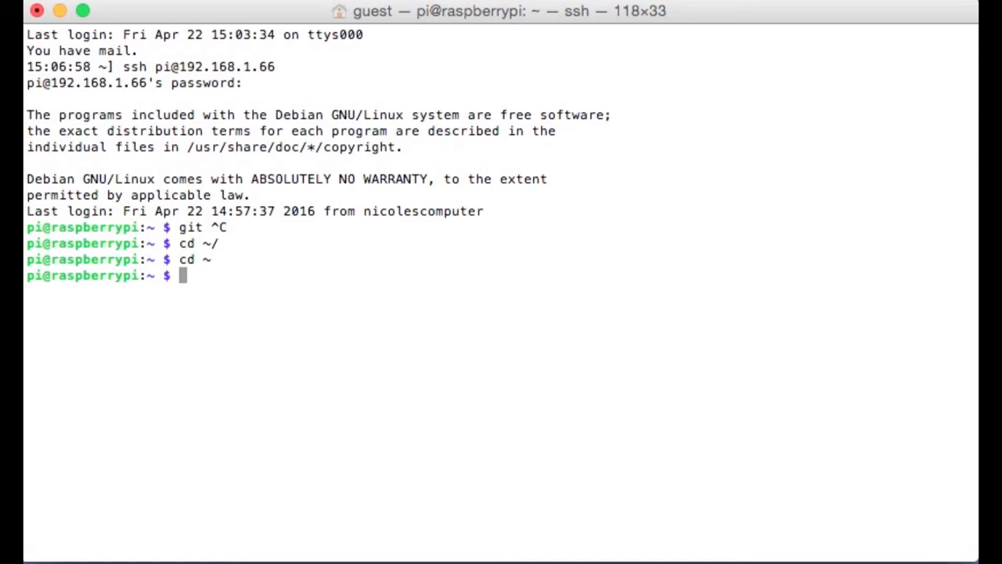
# Step: Clone github.com/SoilCam/SoilCam.git onto the Pi and move into the SoilCam folder
pyautogui.write('git')
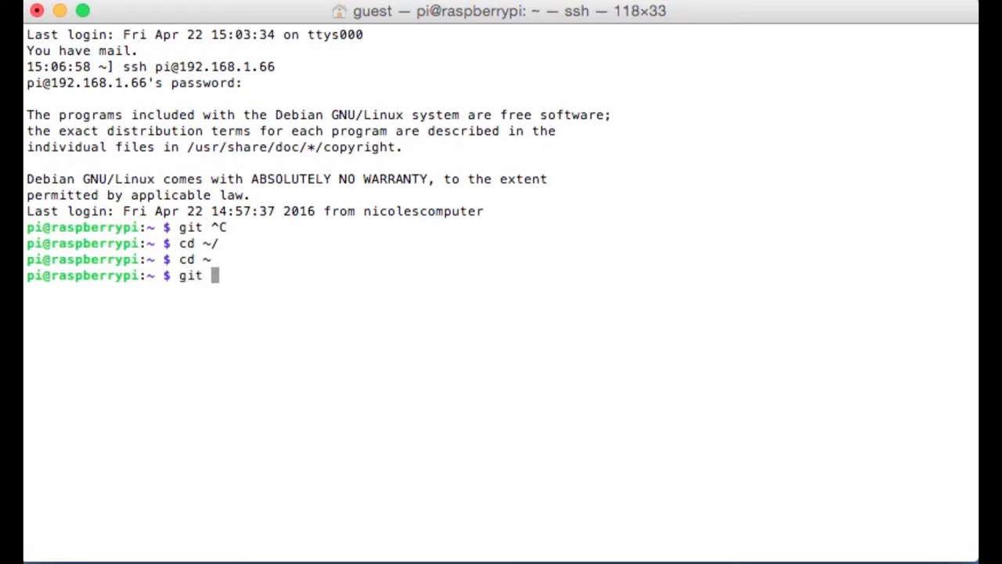
pyautogui.write('clone htt')
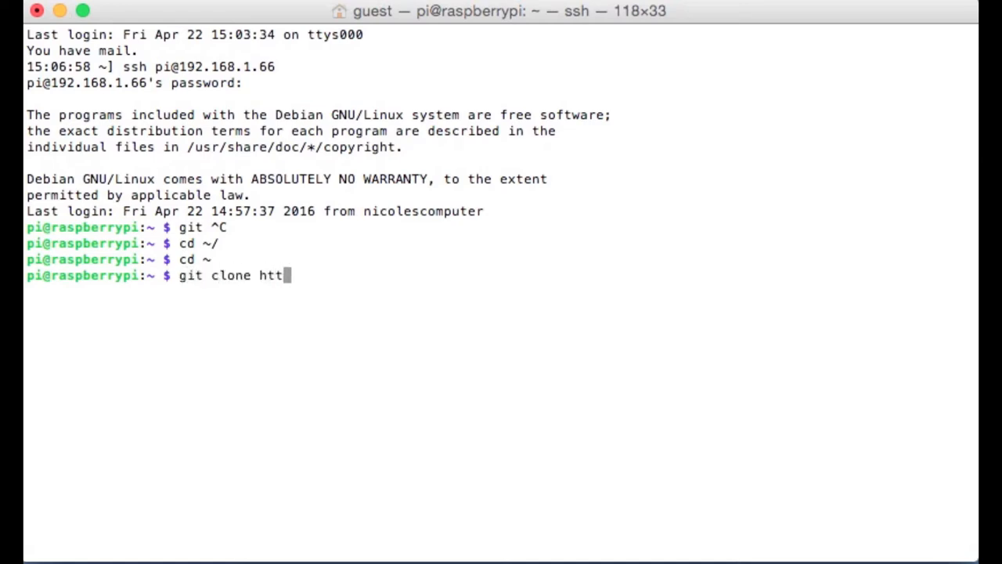
pyautogui.write('ps://')
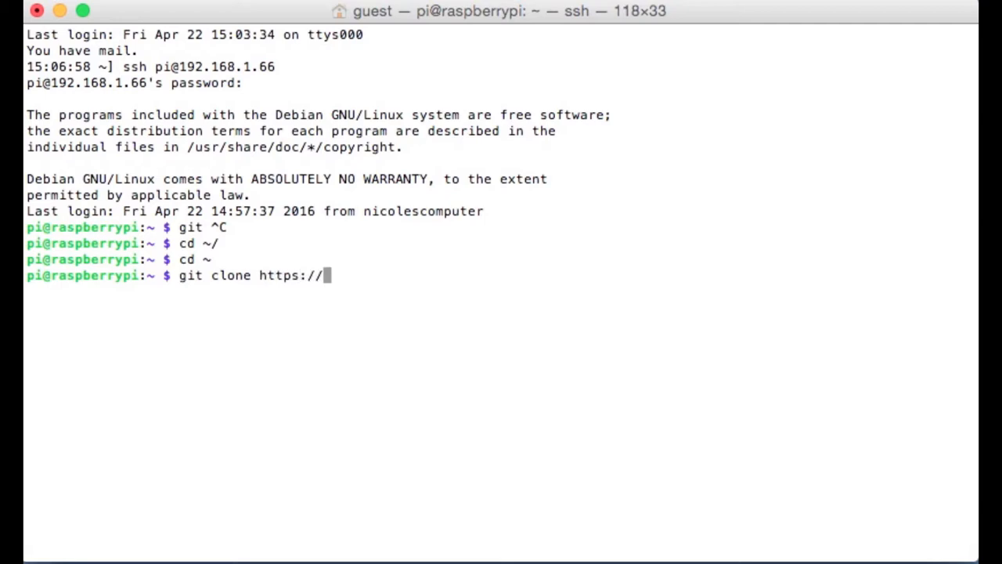
pyautogui.write('github.com/')
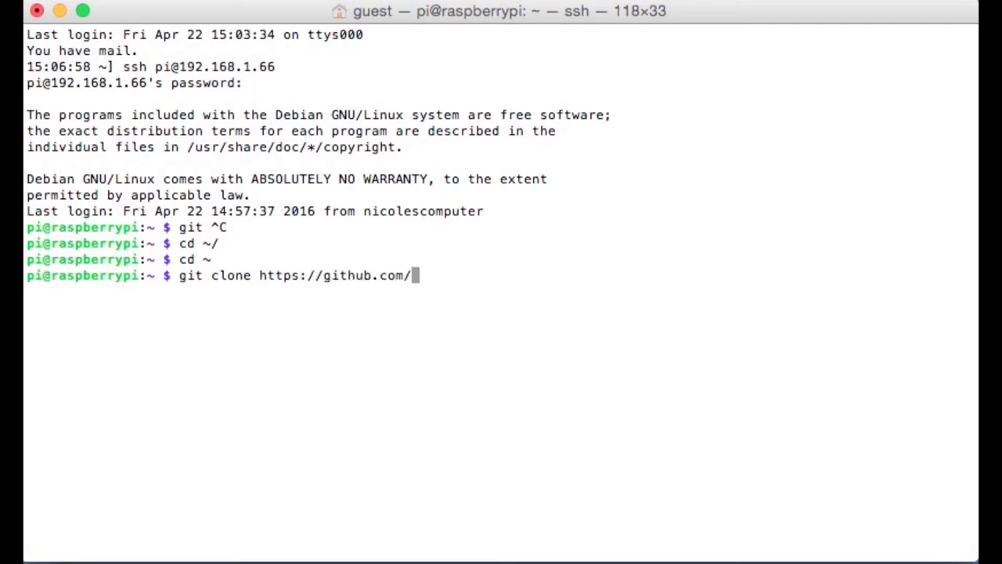
pyautogui.write('SoilCam/SoilCam.git')
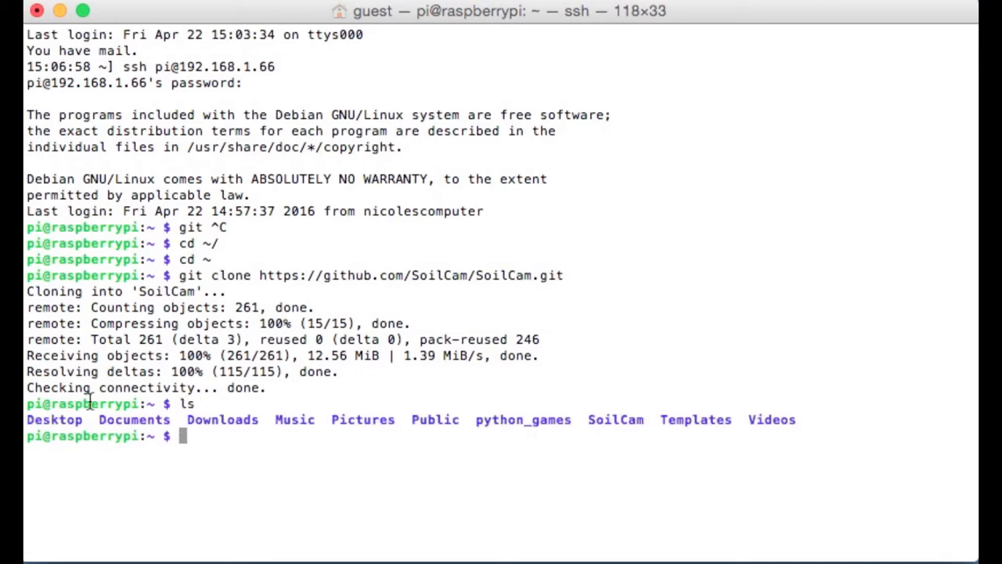
pyautogui.doubleClick(615, 419)
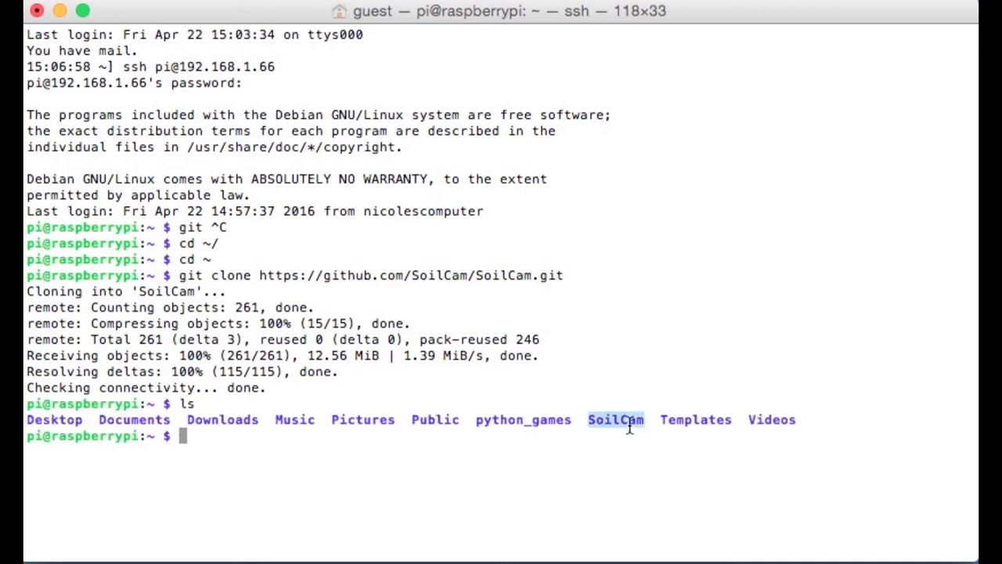
pyautogui.write('cd SoilCam/')
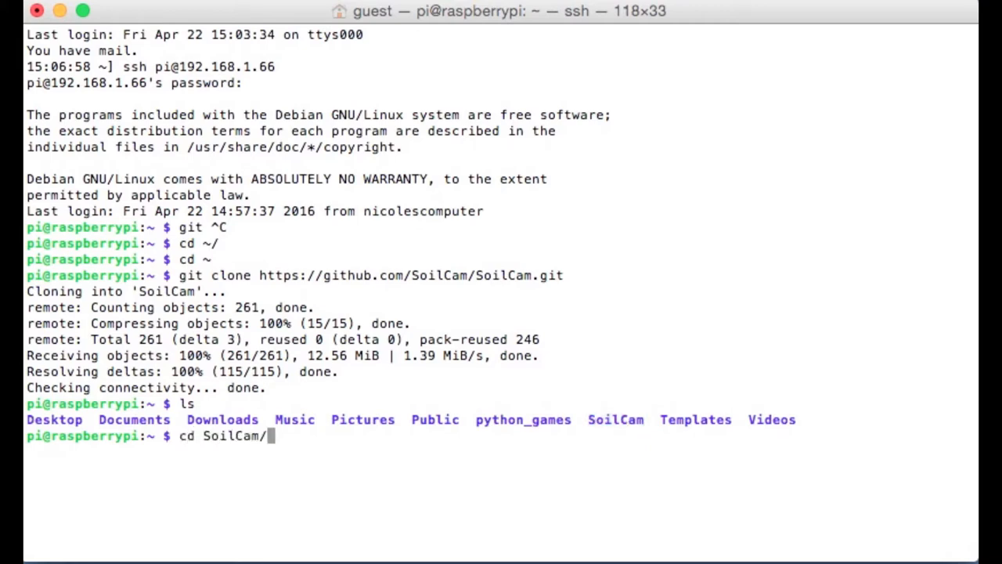
pyautogui.press('Return')
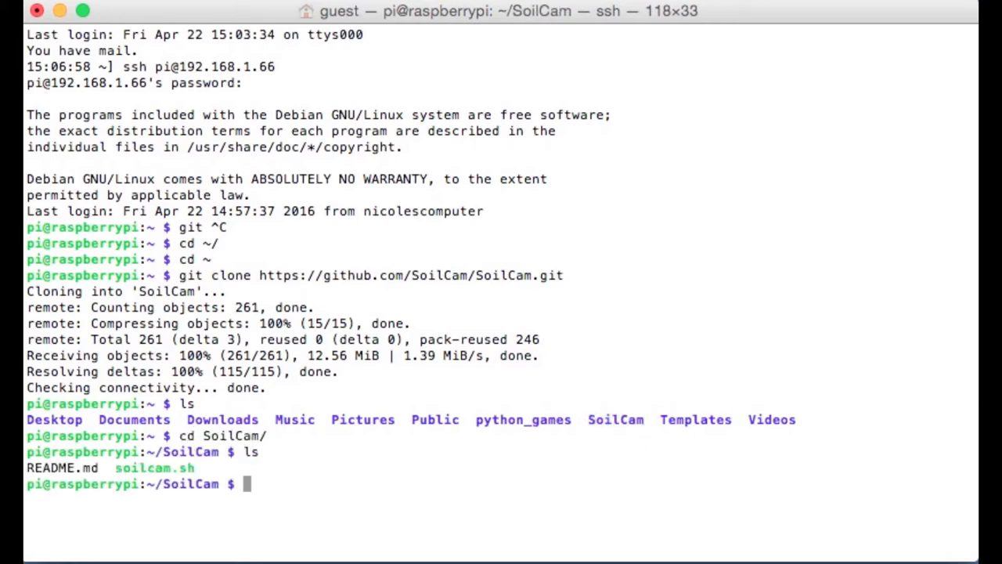
pyautogui.moveTo(77, 452)
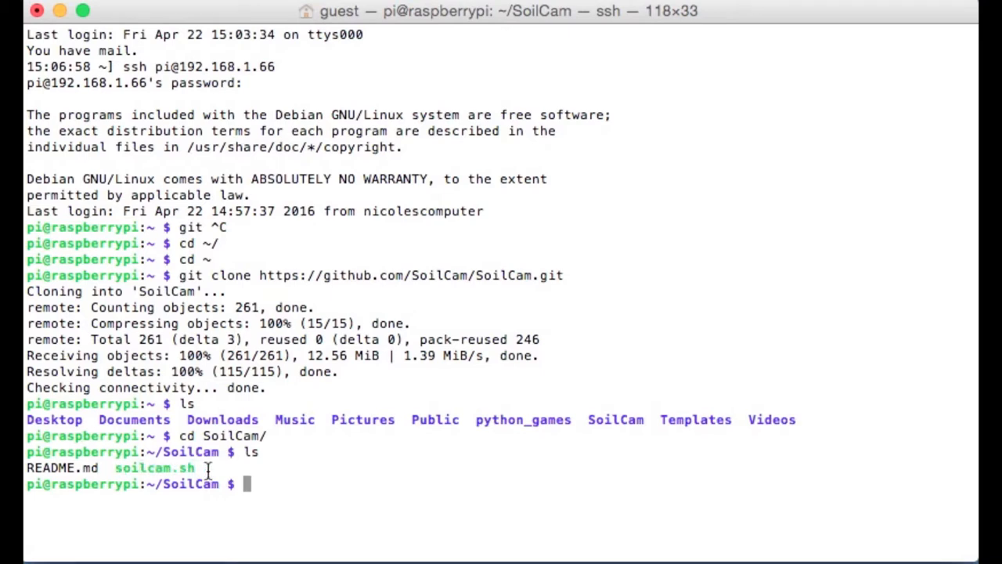
# Step: Print the contents of README.md
pyautogui.write('ca')
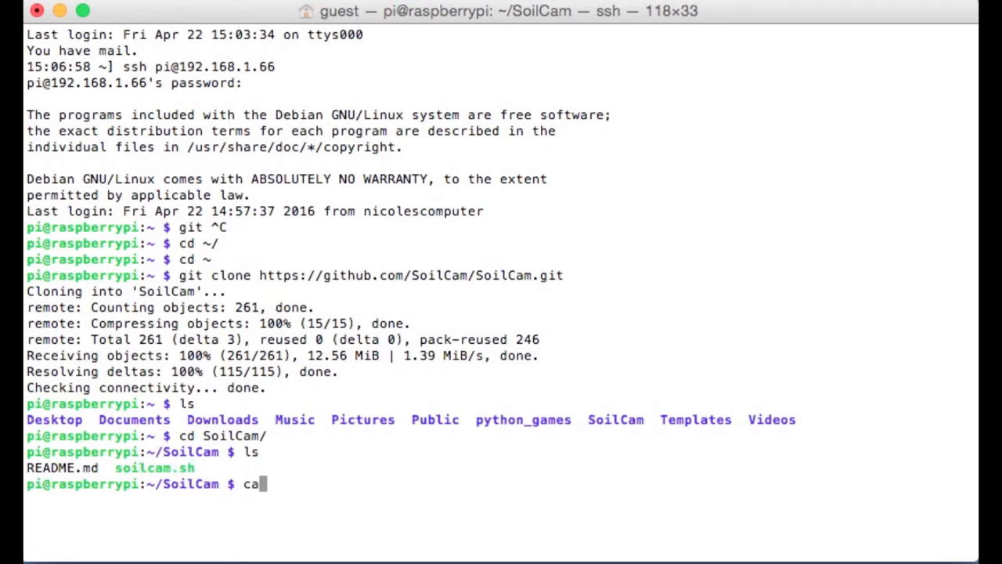
pyautogui.write('t README.md')
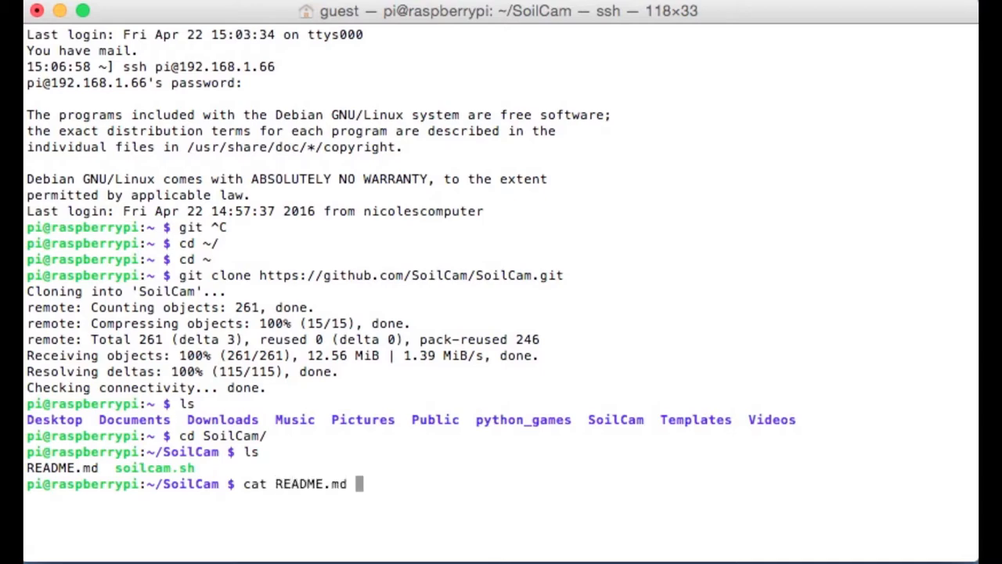
pyautogui.press('Return')
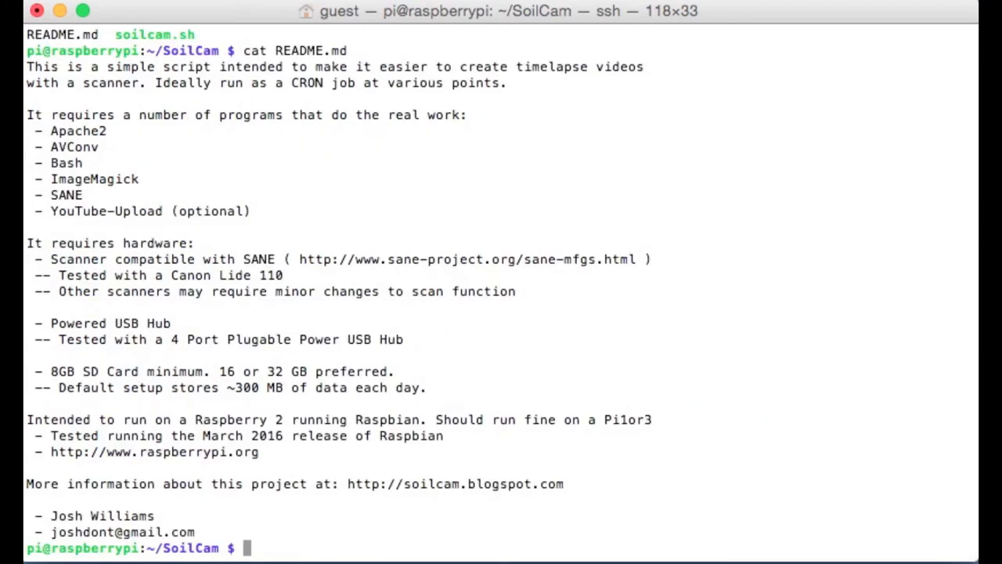
pyautogui.moveTo(96, 96)
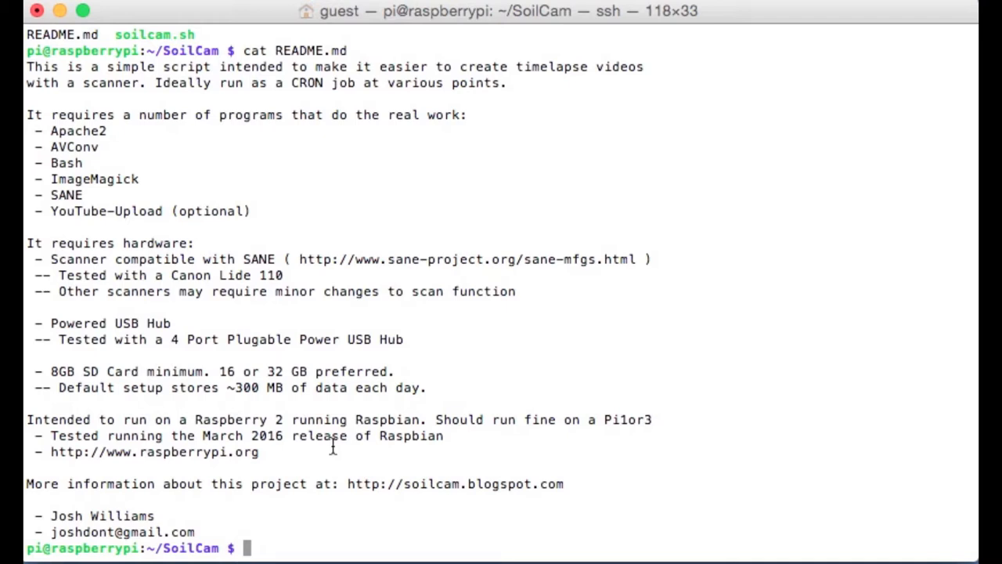
# Step: Run ./soilcam.sh with no arguments to display its usage options
pyautogui.write('./')
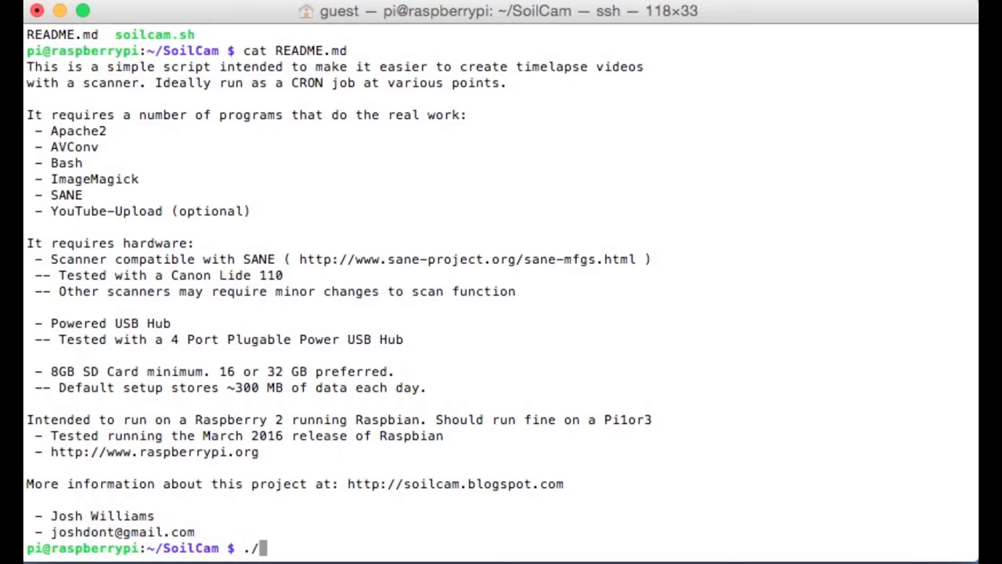
pyautogui.write('soilcam.sh')
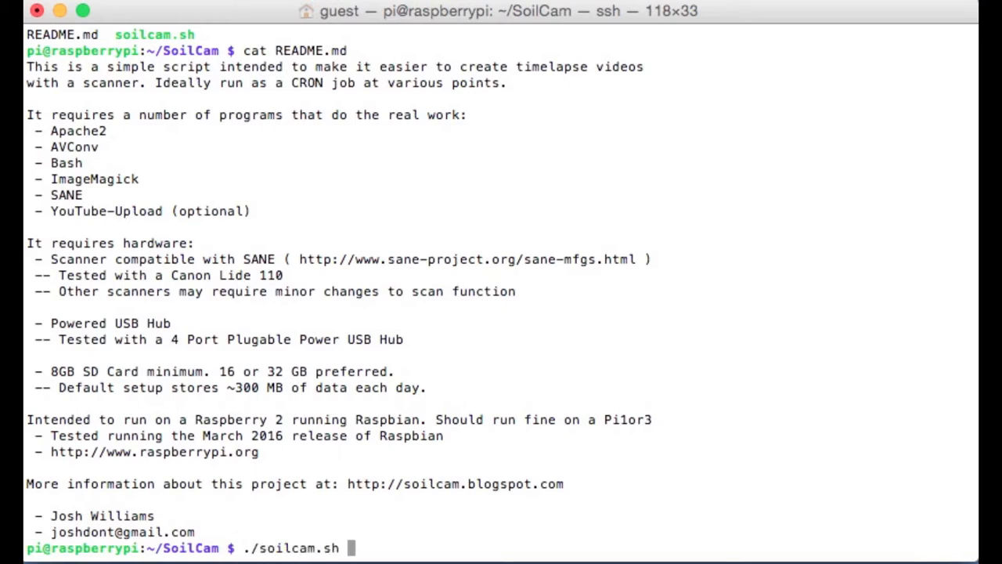
pyautogui.press('Return')
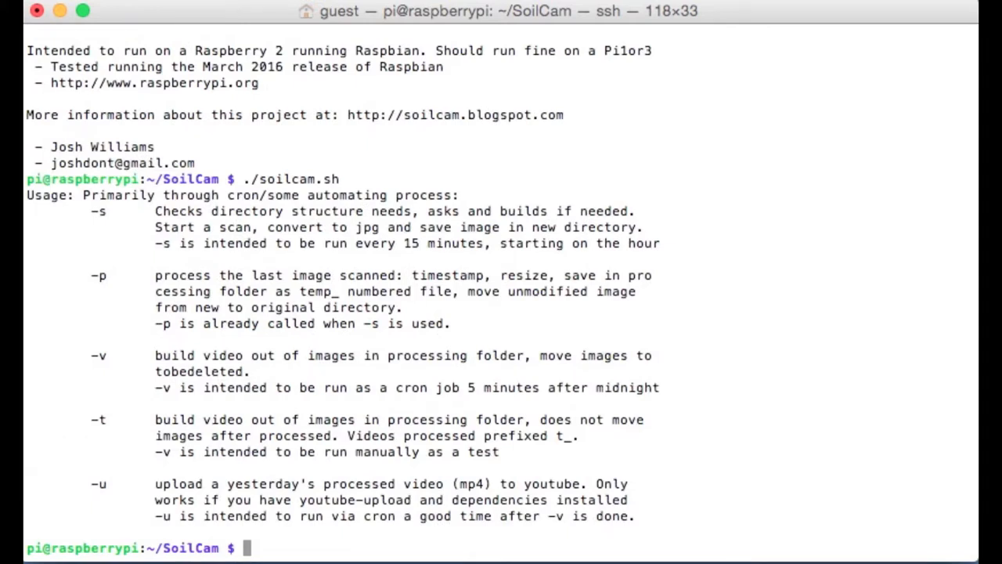
pyautogui.moveTo(69, 230)
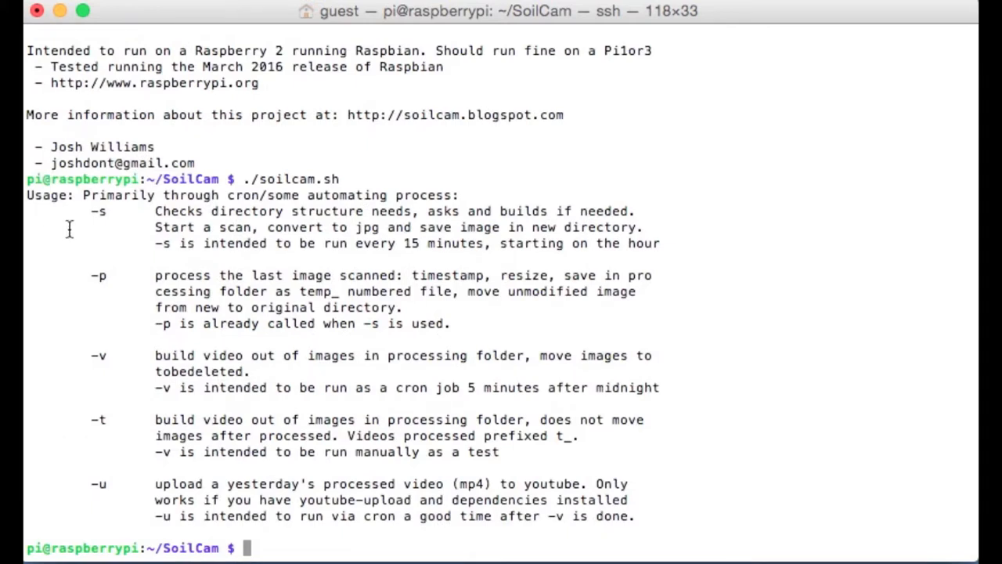
pyautogui.moveTo(250, 528)
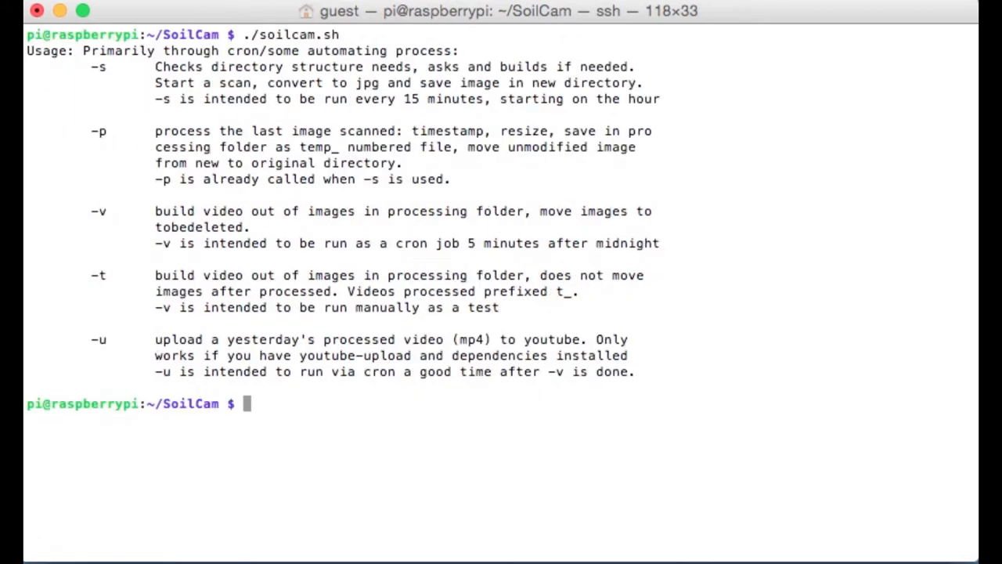
# Step: After the soilcam.sh scan fails to make its images folder, create ~/public_html
pyautogui.write('./soilcam.sh -s')
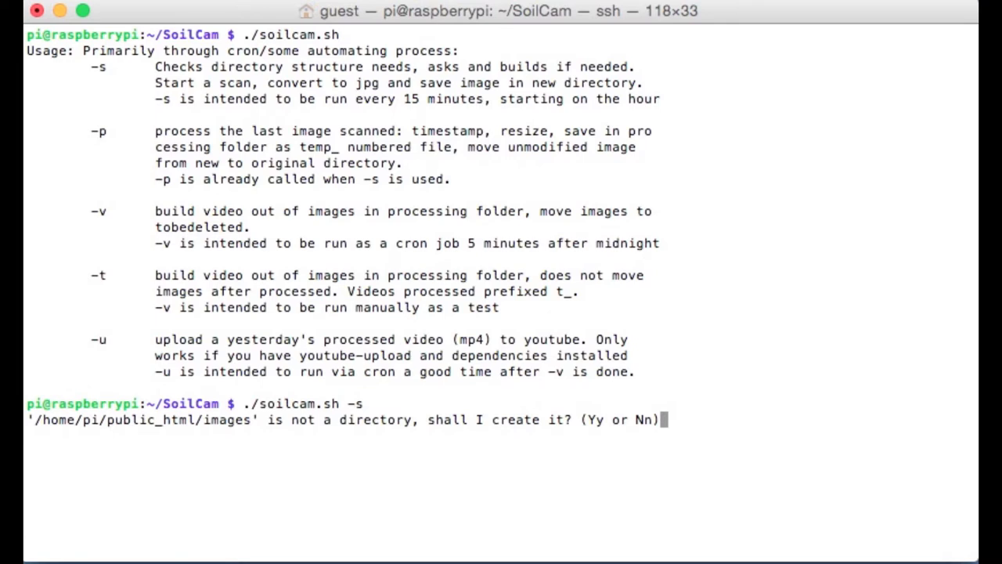
pyautogui.write('y')
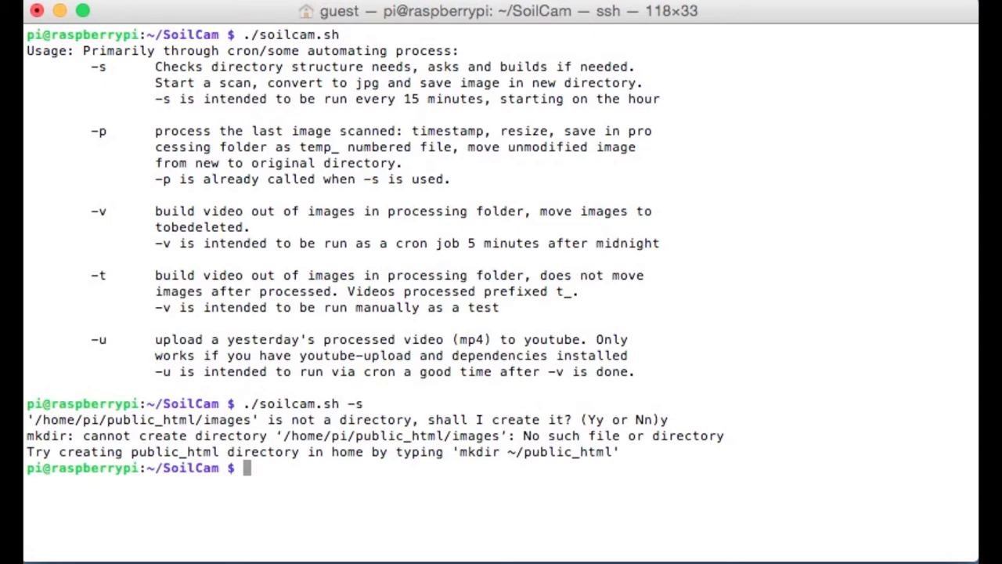
pyautogui.write('mkdir')
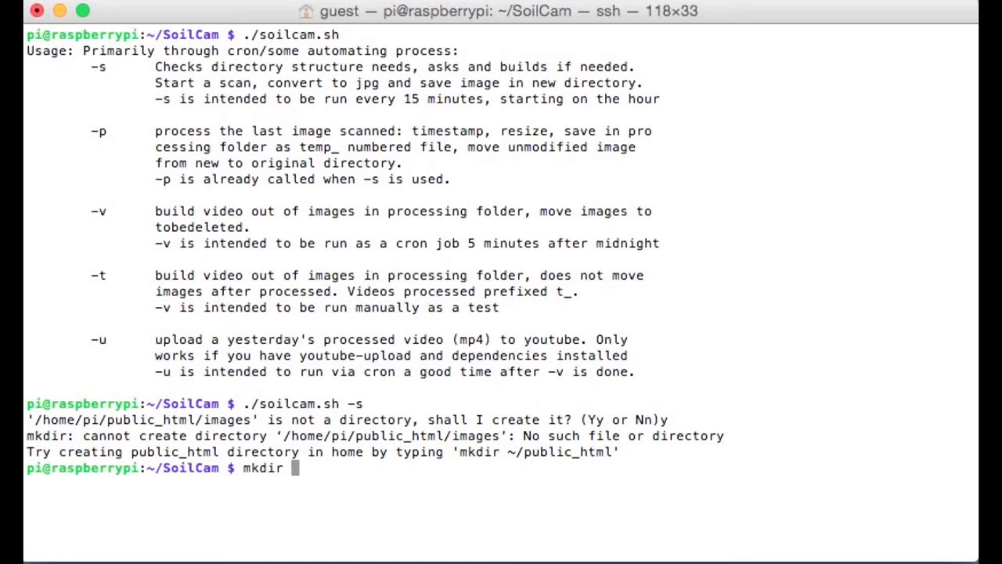
pyautogui.write('~/')
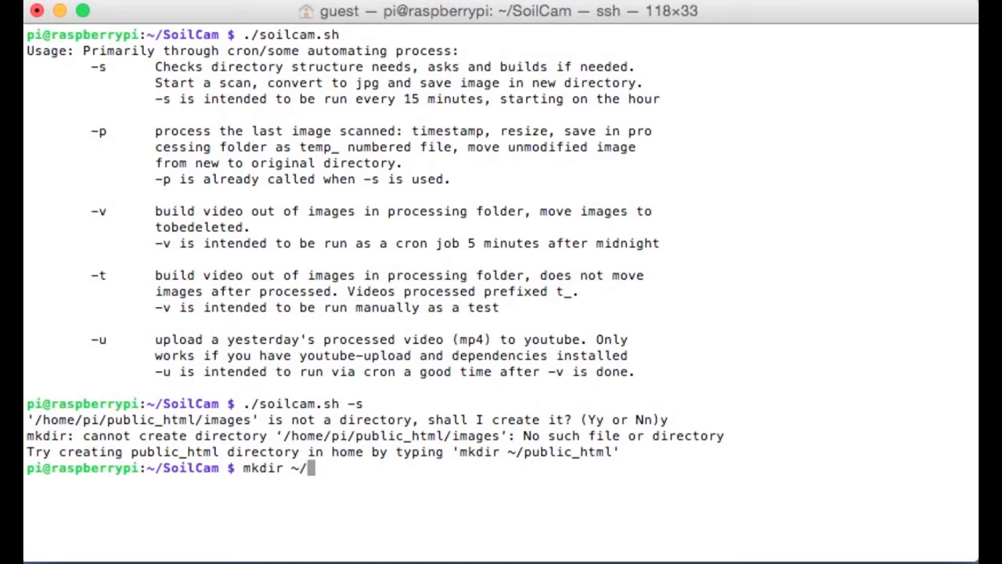
pyautogui.write('public_html')
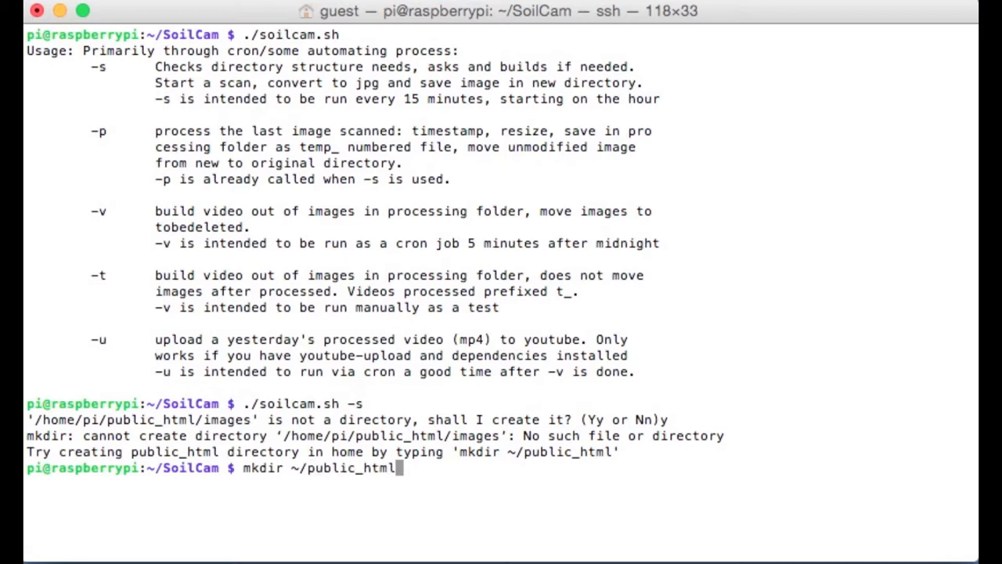
pyautogui.press('Return')
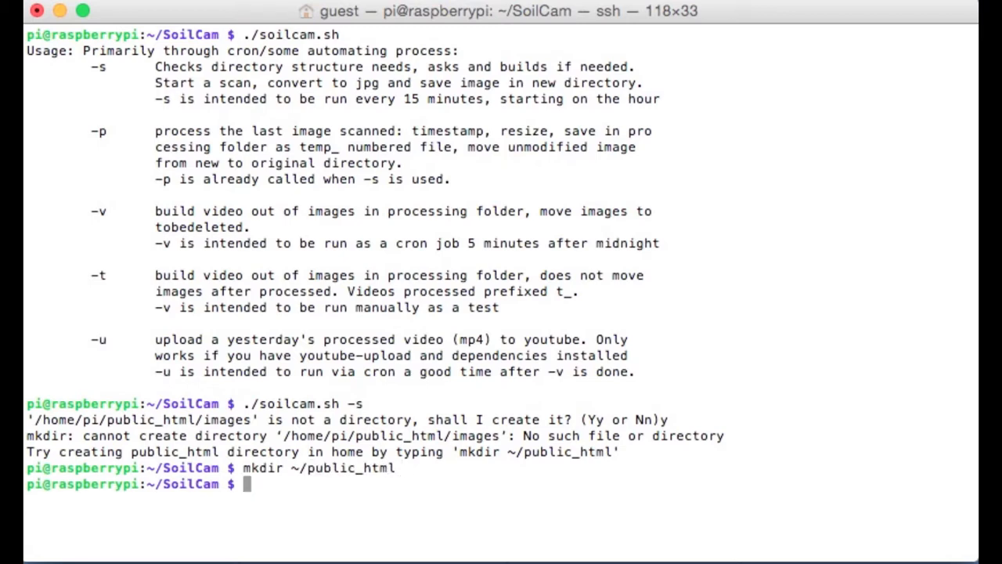
# Step: Run ./soilcam.sh -s, building images and videos folders and capturing a timestamped first image
pyautogui.write('./soilcam.sh -')
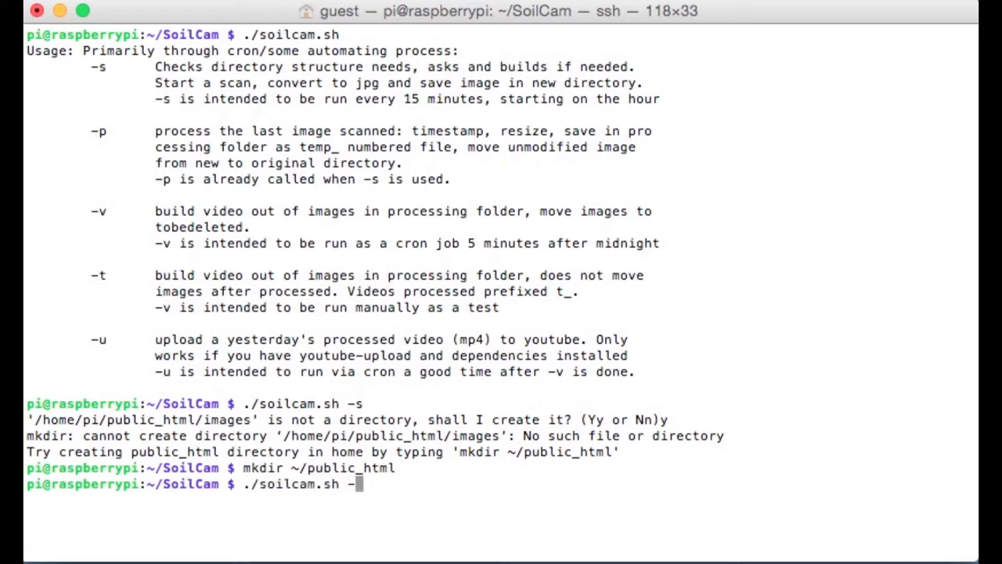
pyautogui.press('Return')
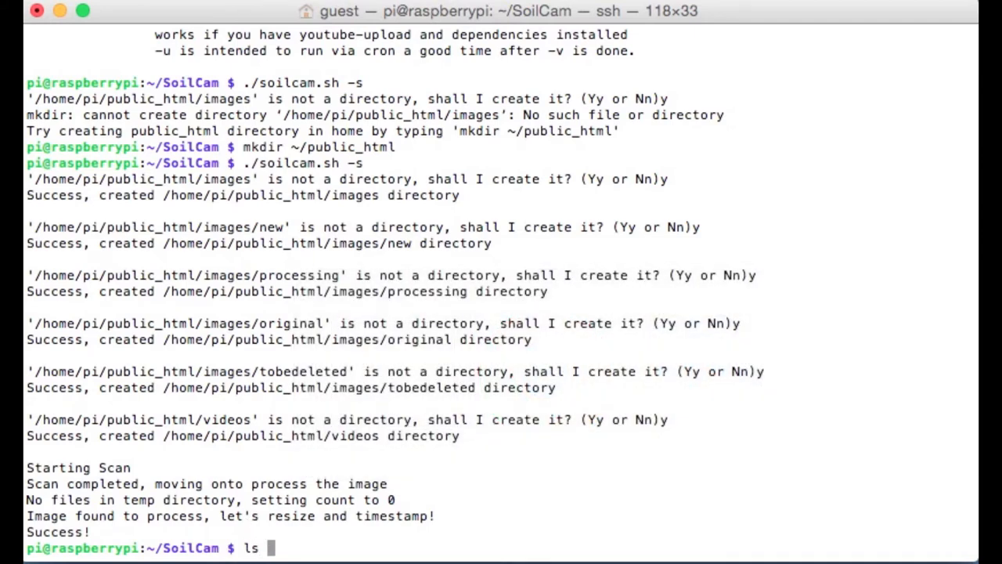
# Step: List ~/public_html/images and its original and processing folders to confirm the scan
pyautogui.write('~/')
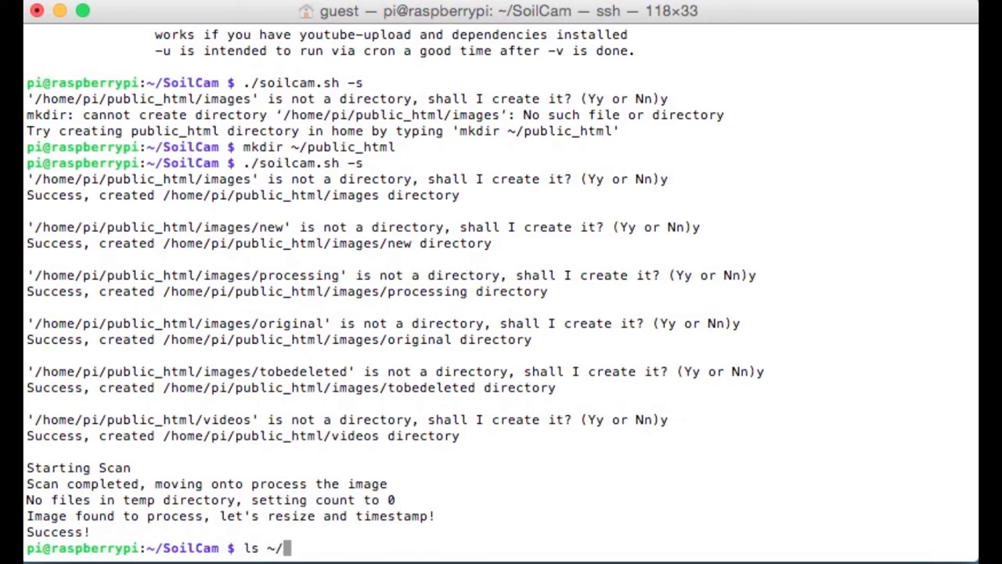
pyautogui.write('public_html/im')
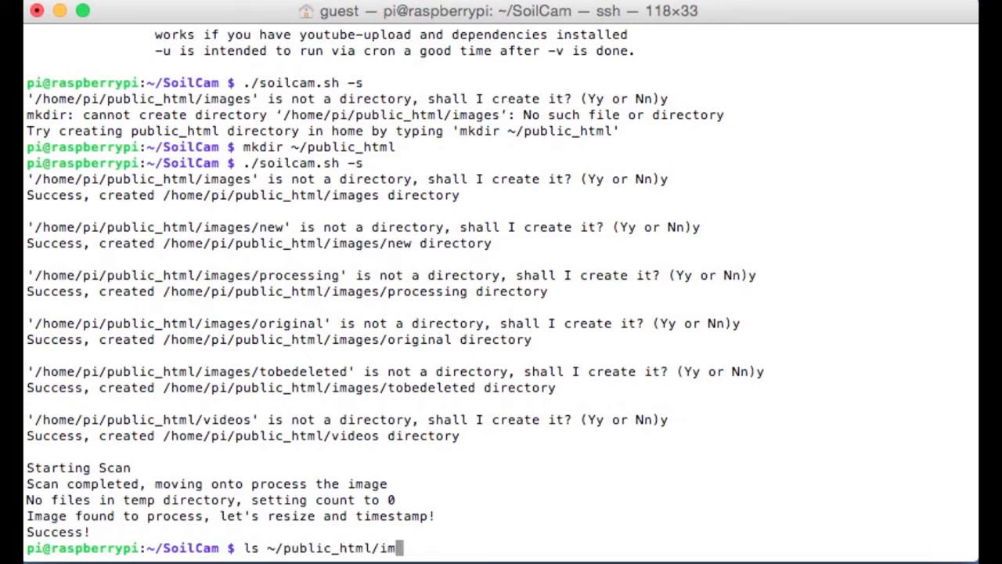
pyautogui.write('ages/original/')
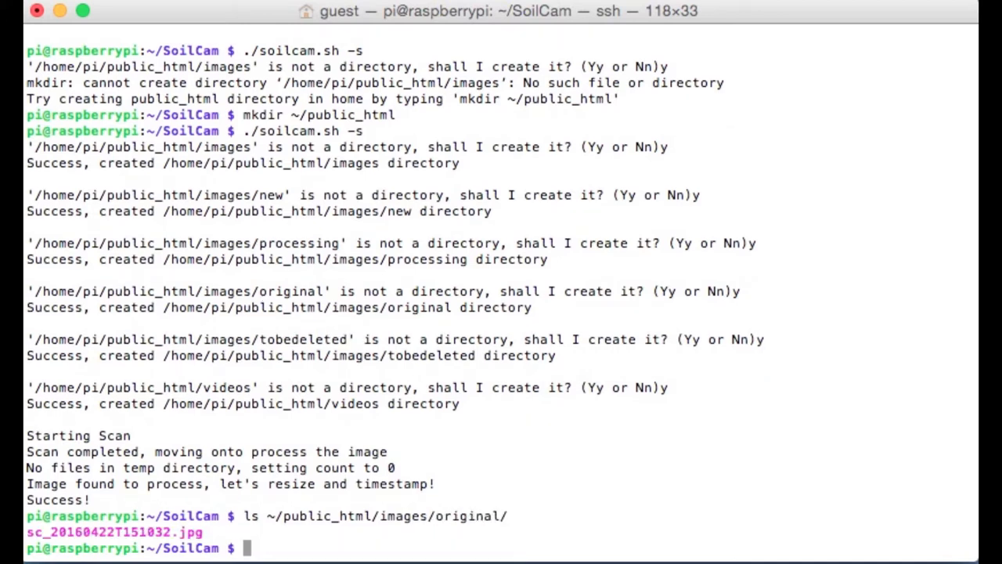
pyautogui.write('ls ~/public_html/images/origi')
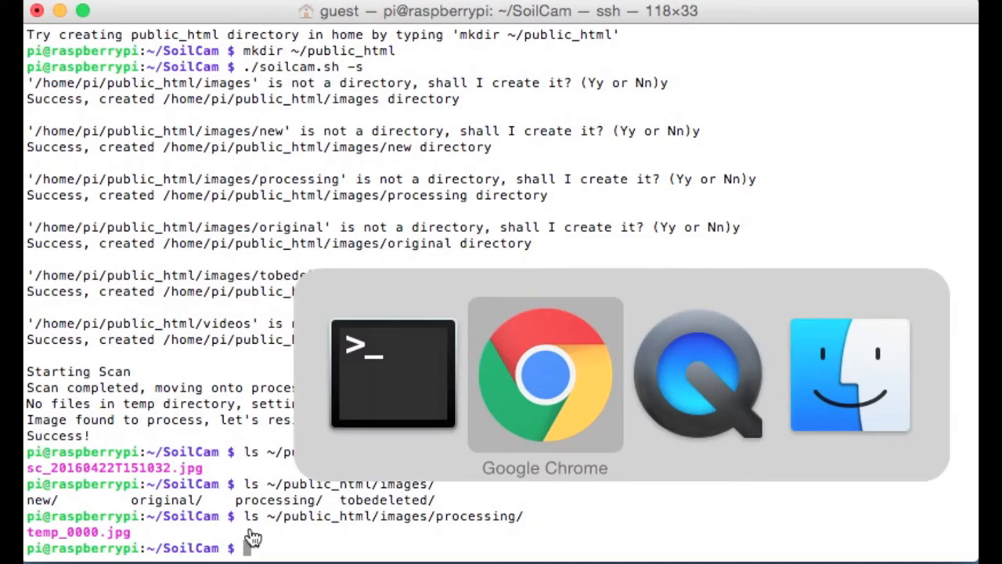
# Step: Browse to 192.168.1.66/~pi and open the images/original folder
pyautogui.click(545, 375)
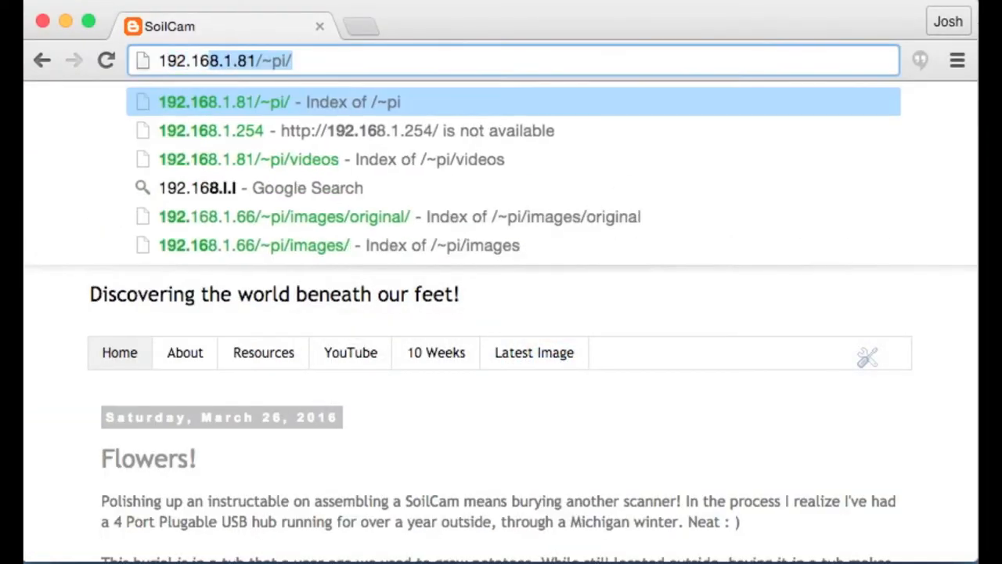
pyautogui.write('192.168.1.66/~pi/')
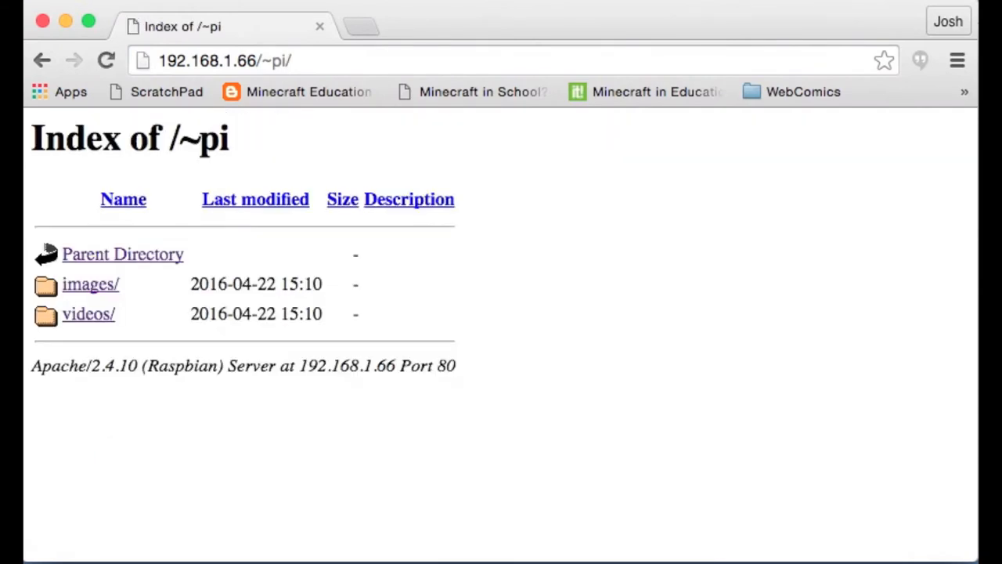
pyautogui.moveTo(90, 284)
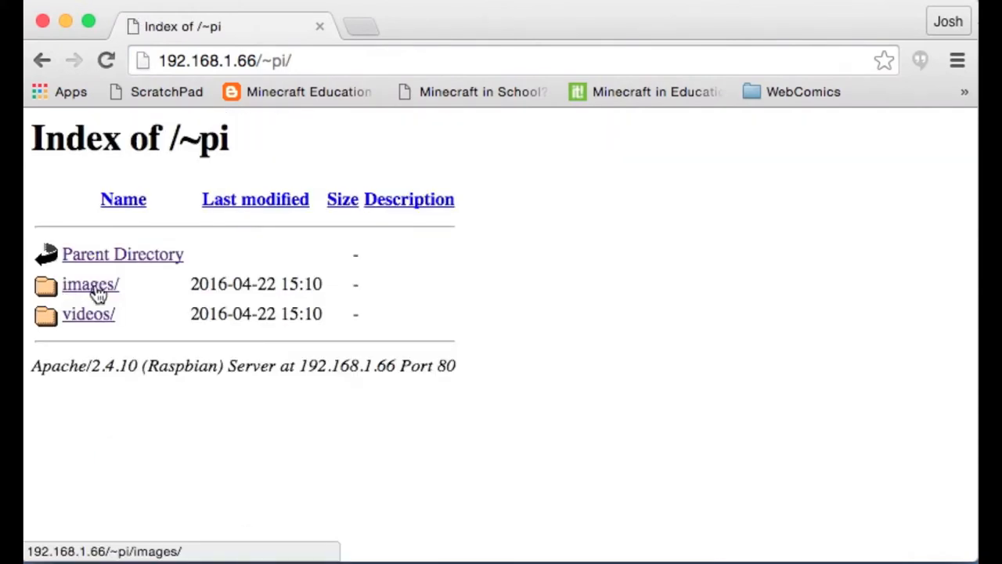
pyautogui.click(89, 284)
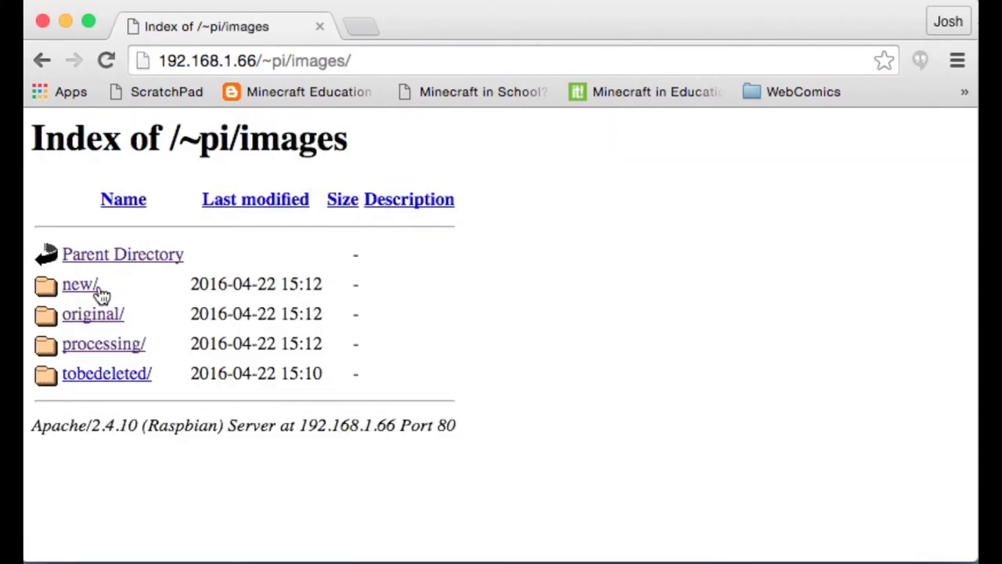
pyautogui.moveTo(92, 314)
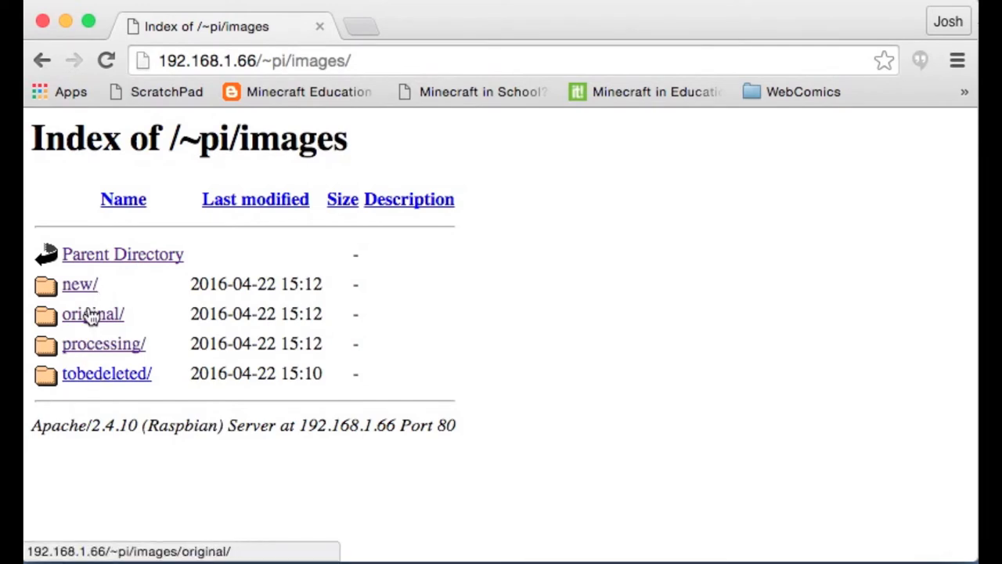
pyautogui.click(93, 313)
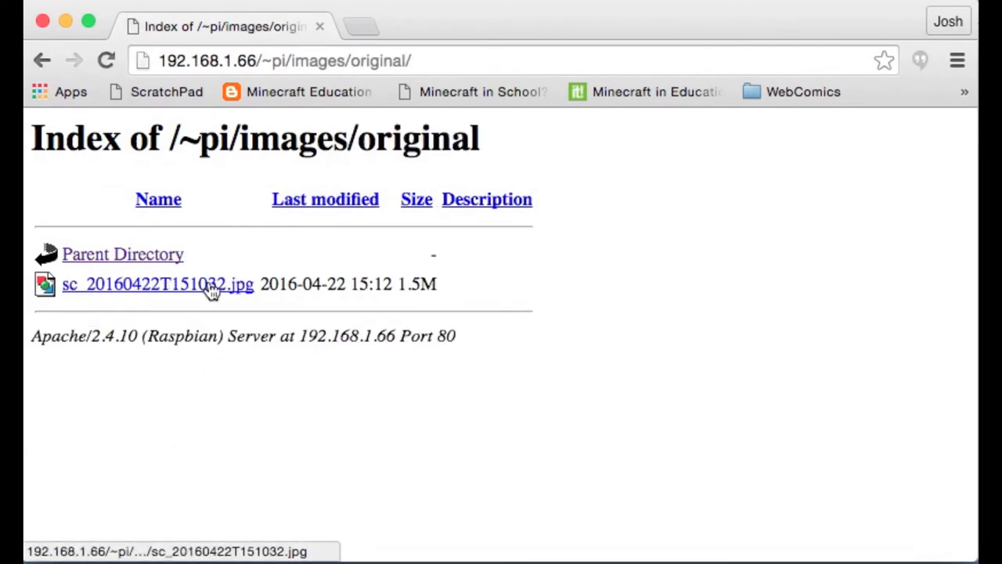
# Step: Open the original scan and zoom in on the insect field guide cover
pyautogui.click(156, 284)
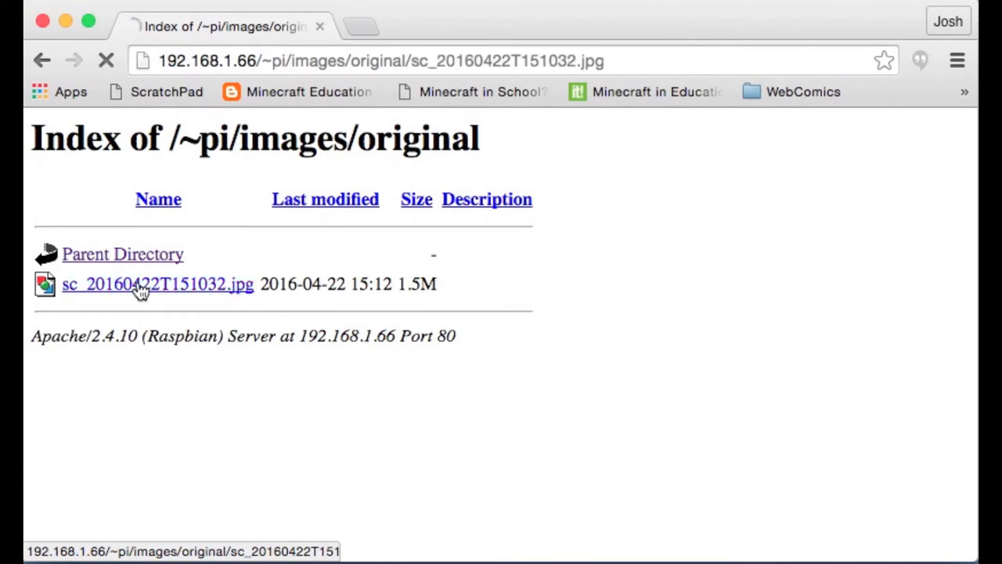
pyautogui.click(157, 283)
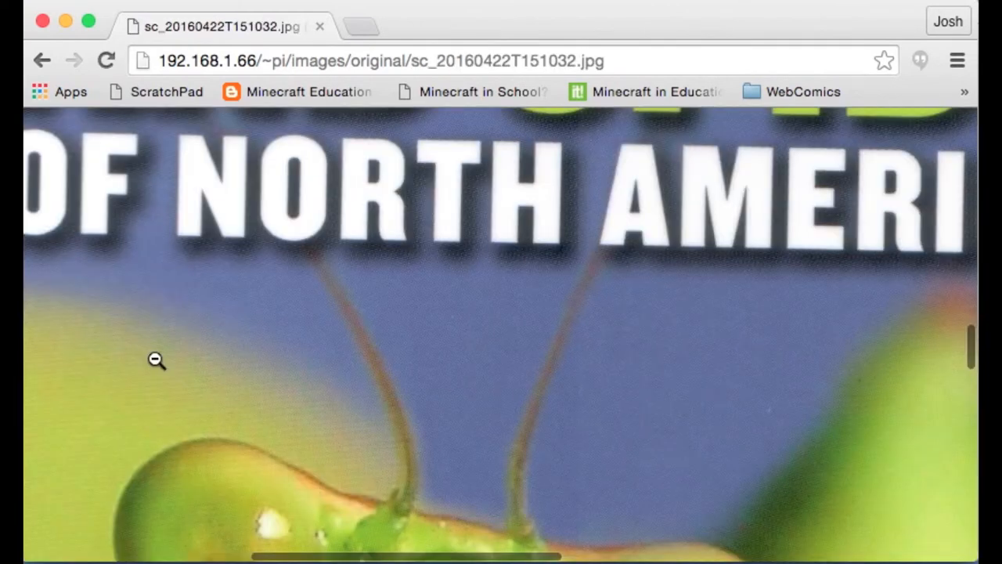
pyautogui.scroll(-3)
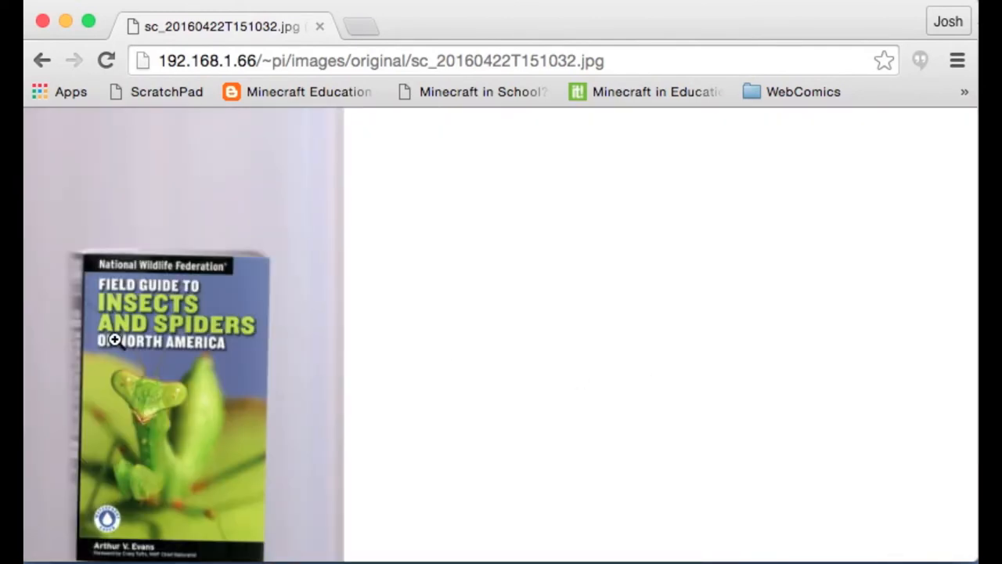
pyautogui.click(115, 338)
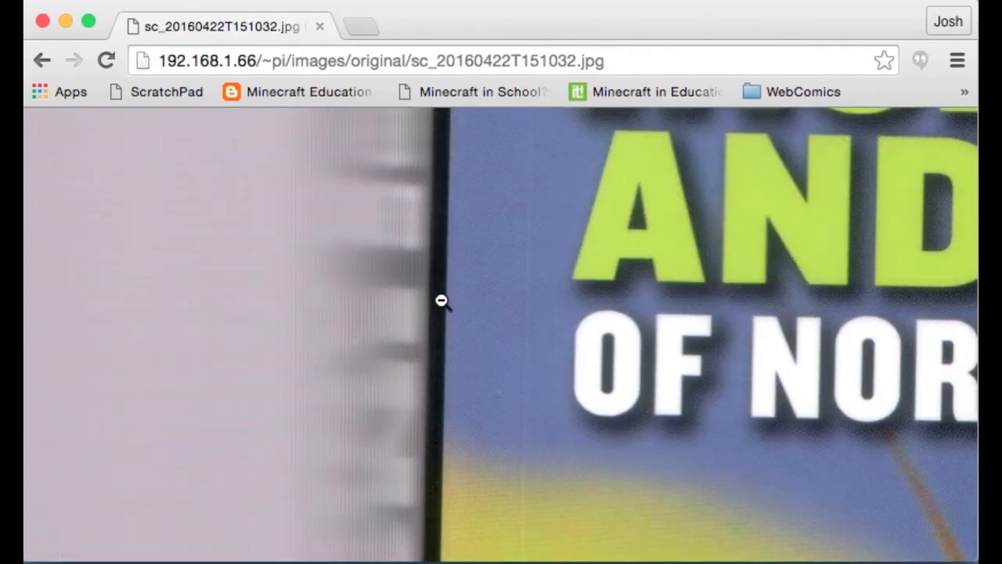
pyautogui.click(441, 300)
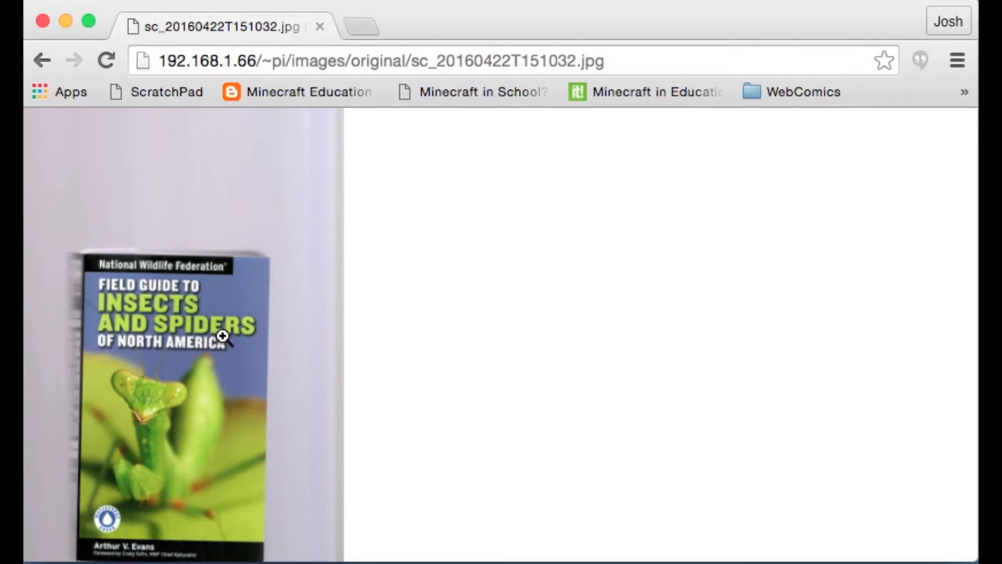
# Step: Go back up to images, reopen the original folder and view the scan again
pyautogui.click(42, 60)
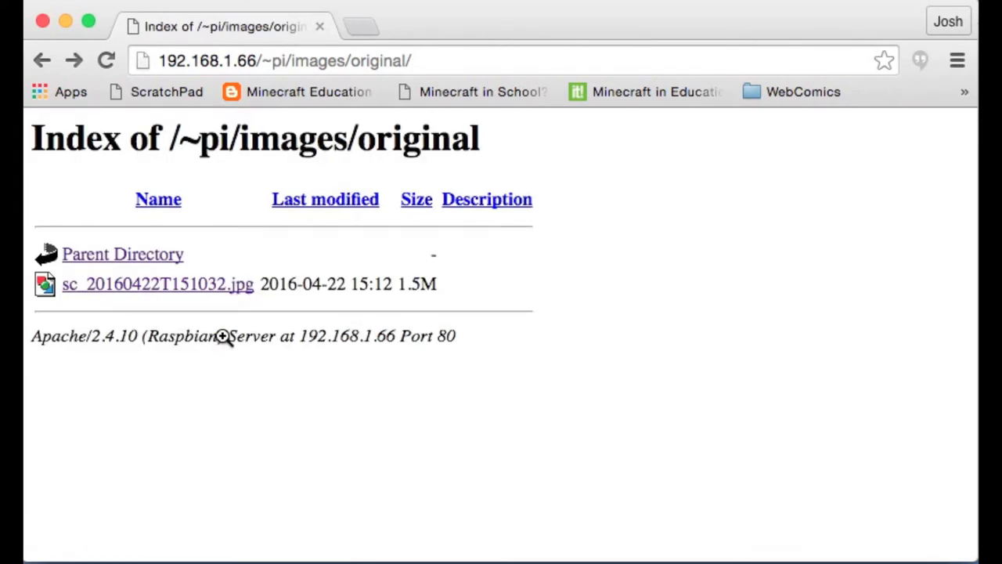
pyautogui.click(122, 254)
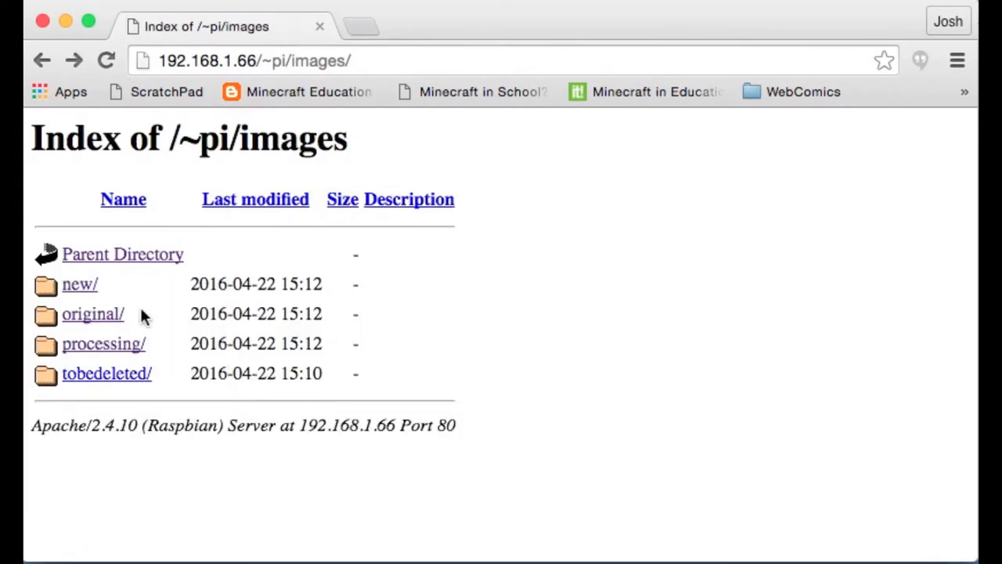
pyautogui.click(92, 313)
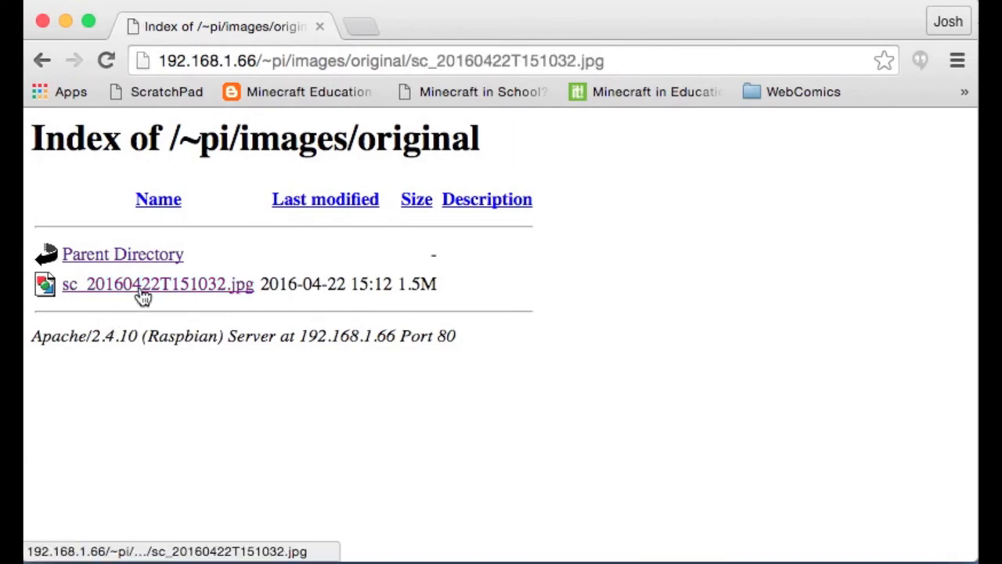
pyautogui.click(156, 283)
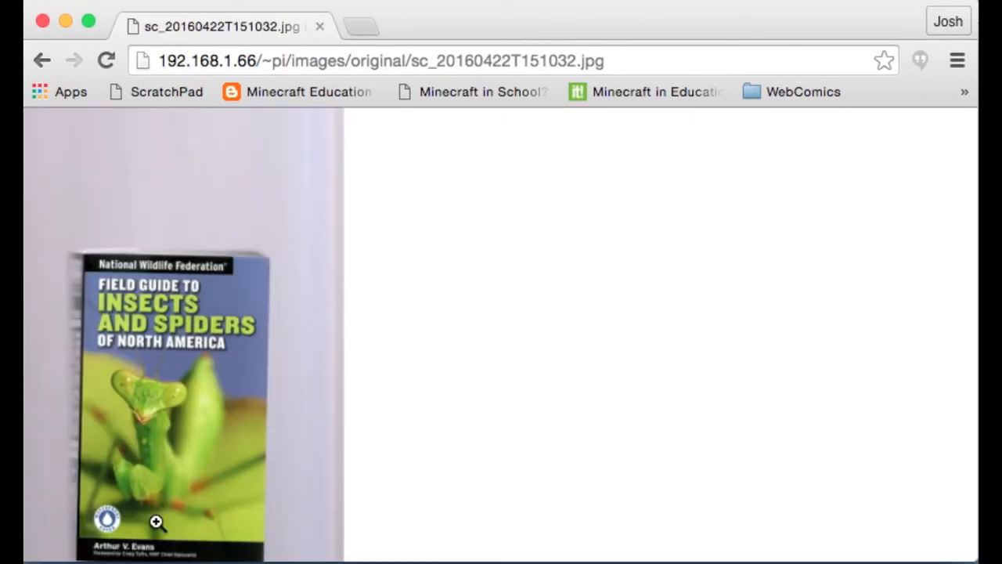
pyautogui.click(42, 60)
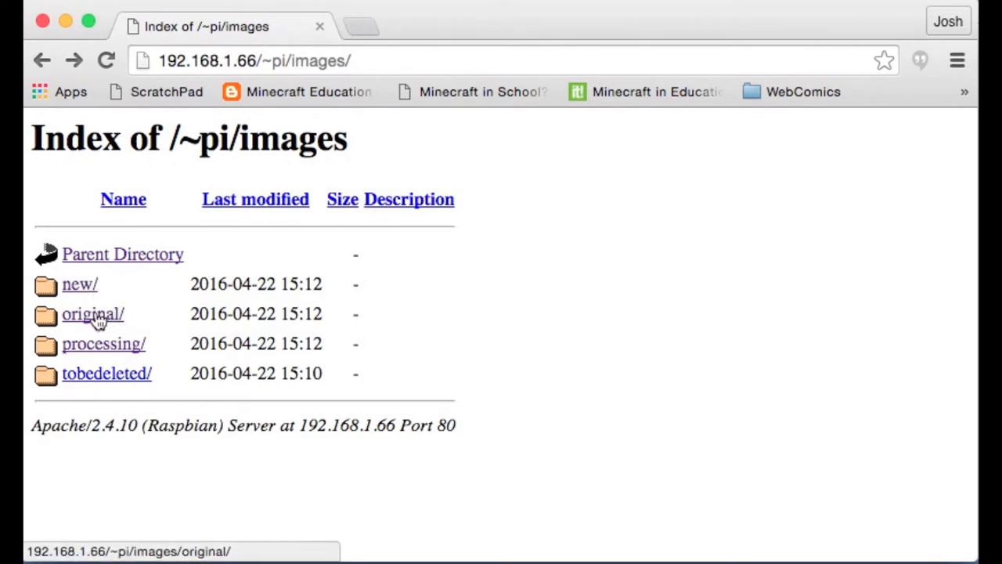
pyautogui.moveTo(99, 365)
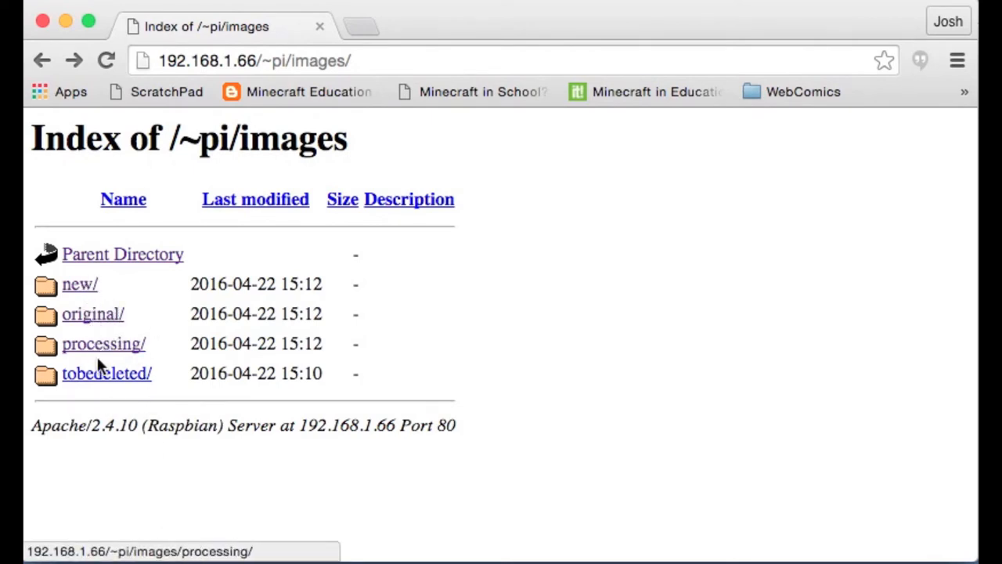
pyautogui.click(103, 343)
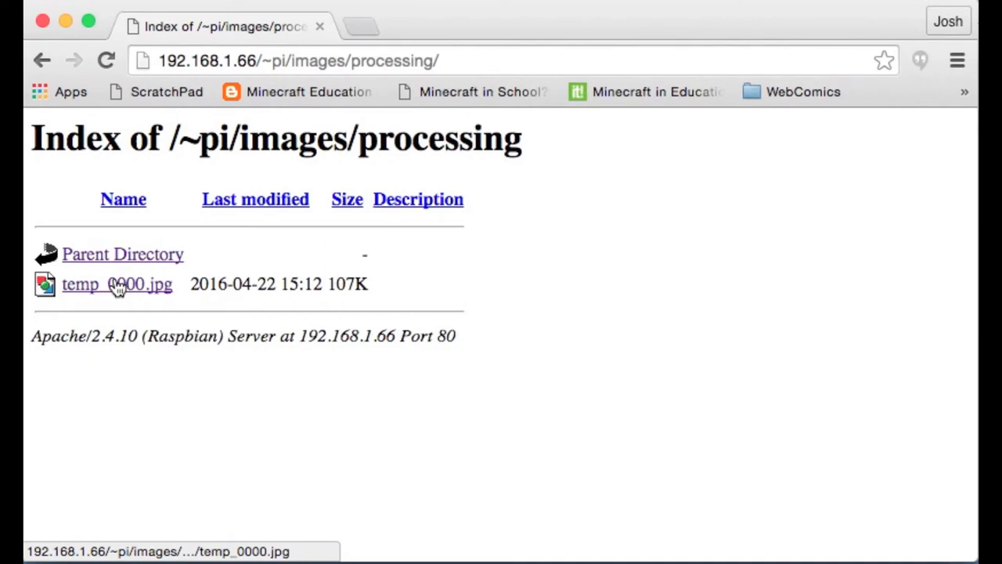
pyautogui.click(116, 283)
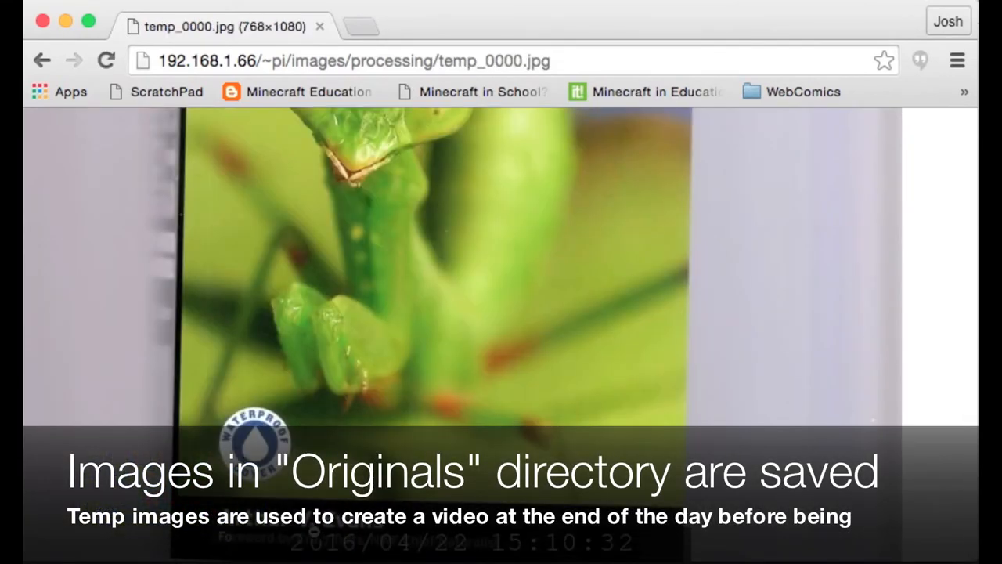
pyautogui.scroll(-3)
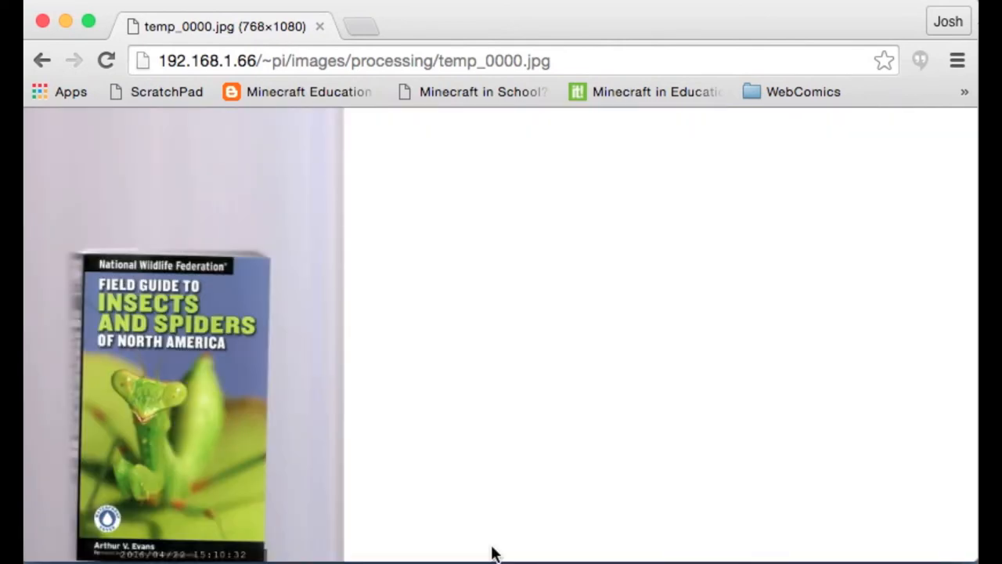
pyautogui.click(42, 60)
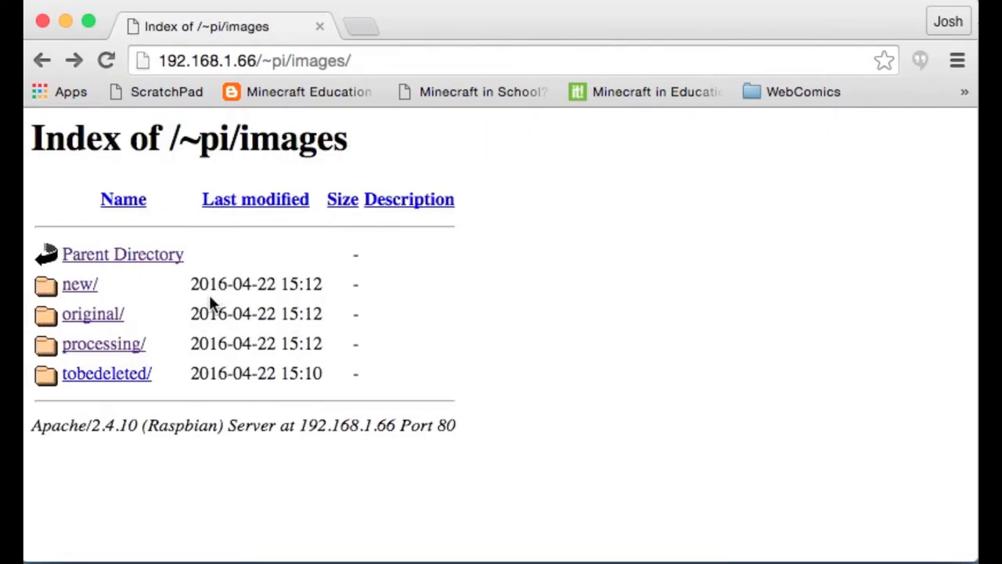
pyautogui.moveTo(93, 314)
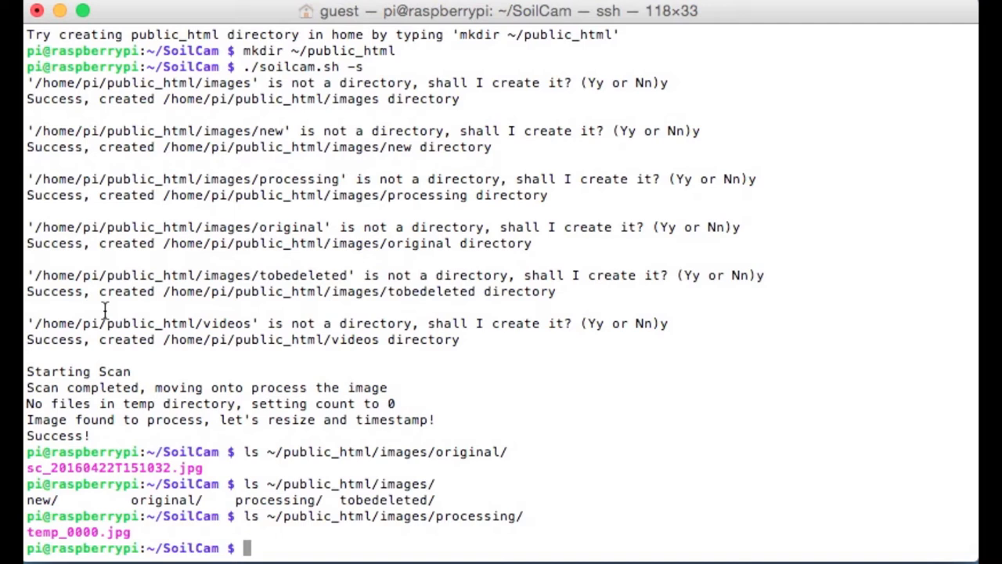
# Step: Run a second ./soilcam.sh -s scan and list the original and processing folders
pyautogui.write('./')
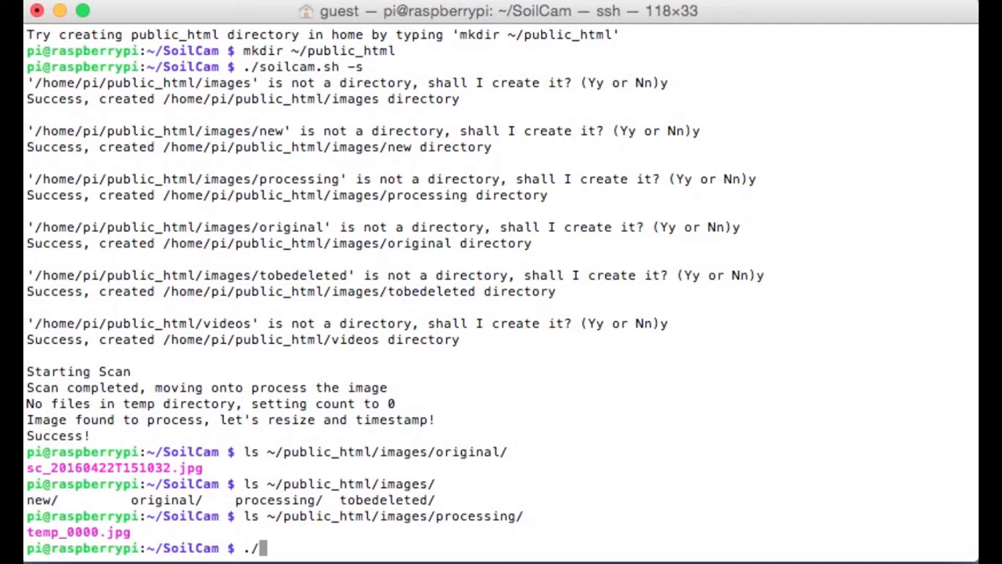
pyautogui.write('soilcam.sh')
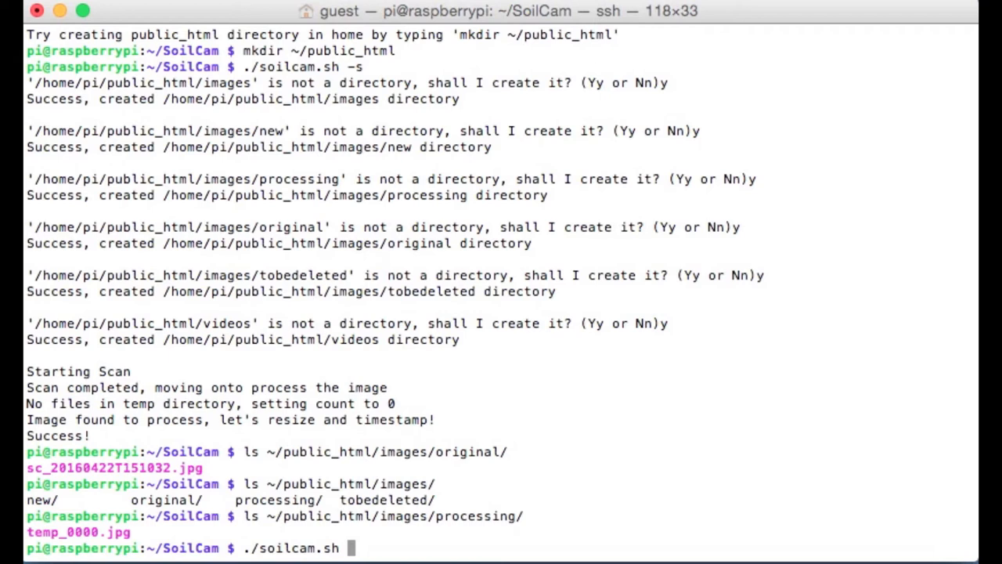
pyautogui.write('-s')
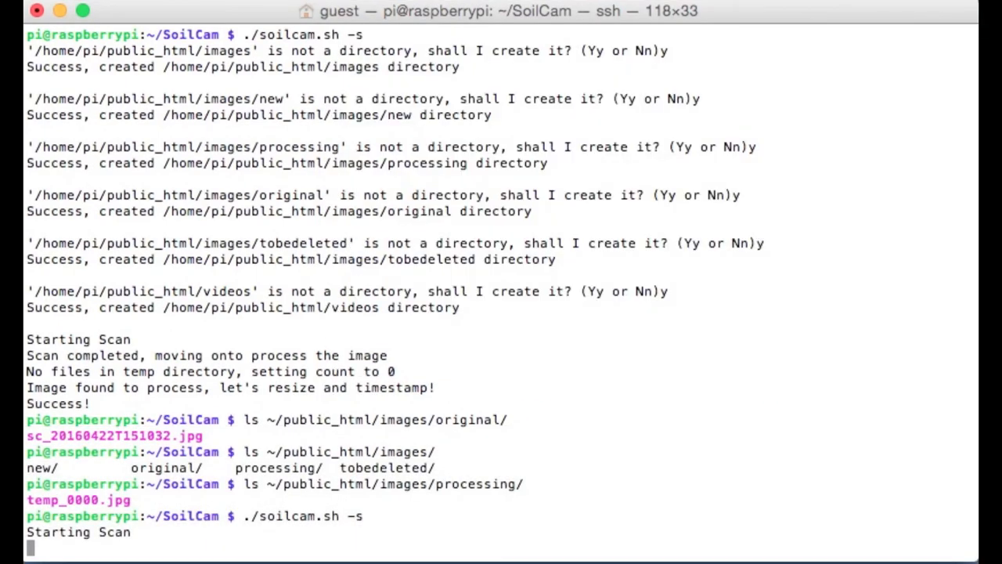
pyautogui.scroll(-3)
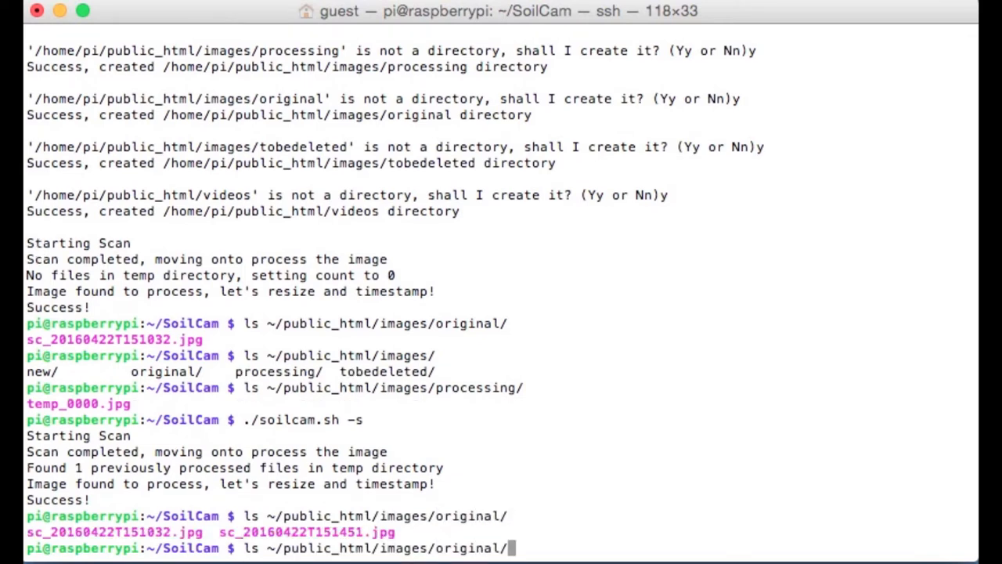
pyautogui.write('processing/')
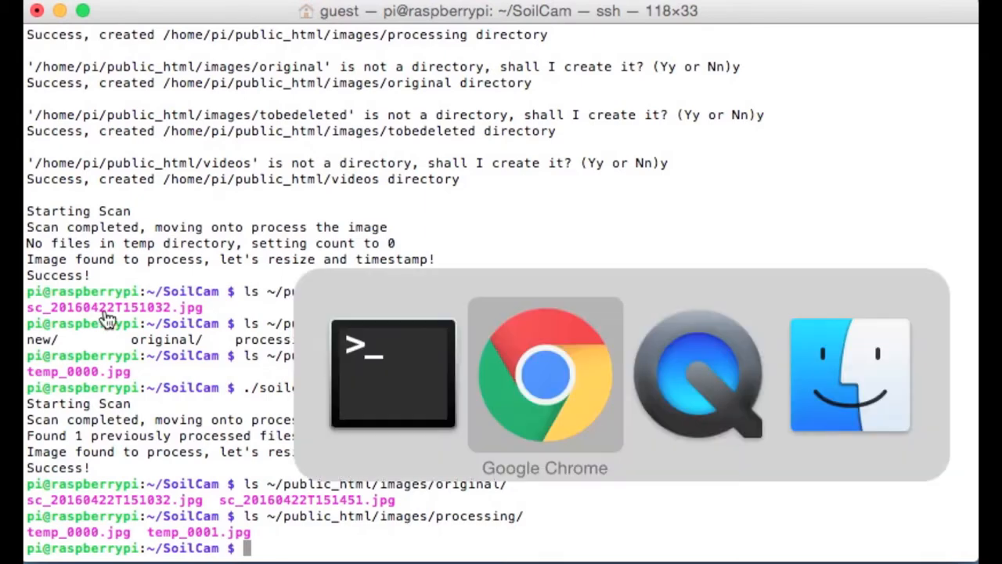
# Step: Switch to Chrome and open temp_0001.jpg from the processing folder
pyautogui.click(545, 375)
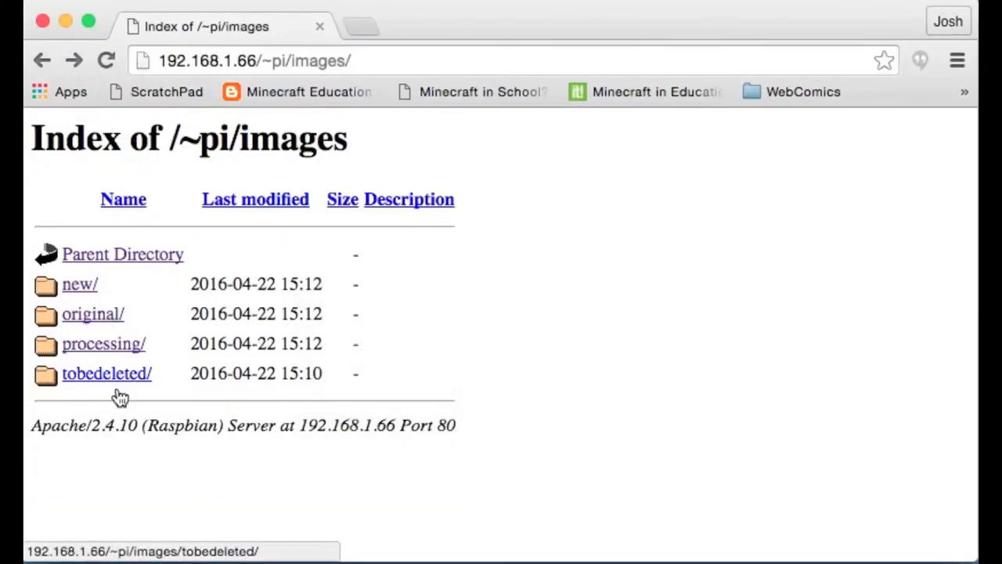
pyautogui.click(104, 343)
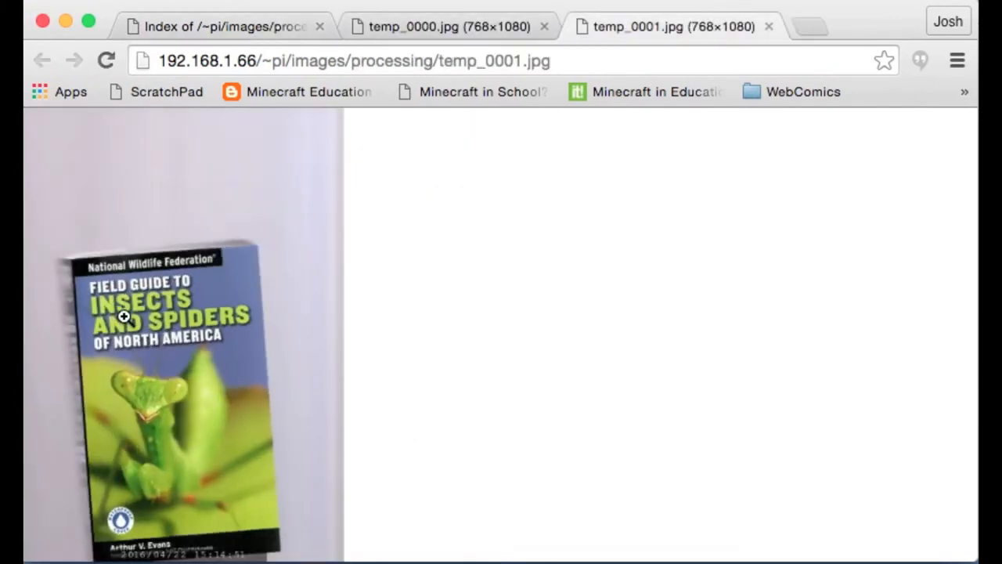
pyautogui.click(447, 26)
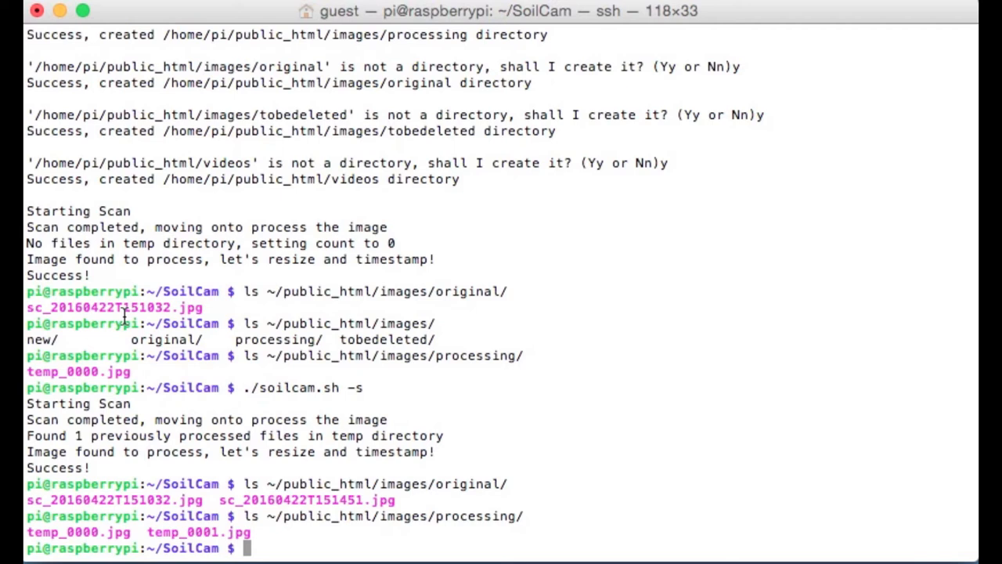
# Step: Run ./soilcam.sh -t to build the time-lapse t_sc_20160422.mp4
pyautogui.write('./soilcam.sh')
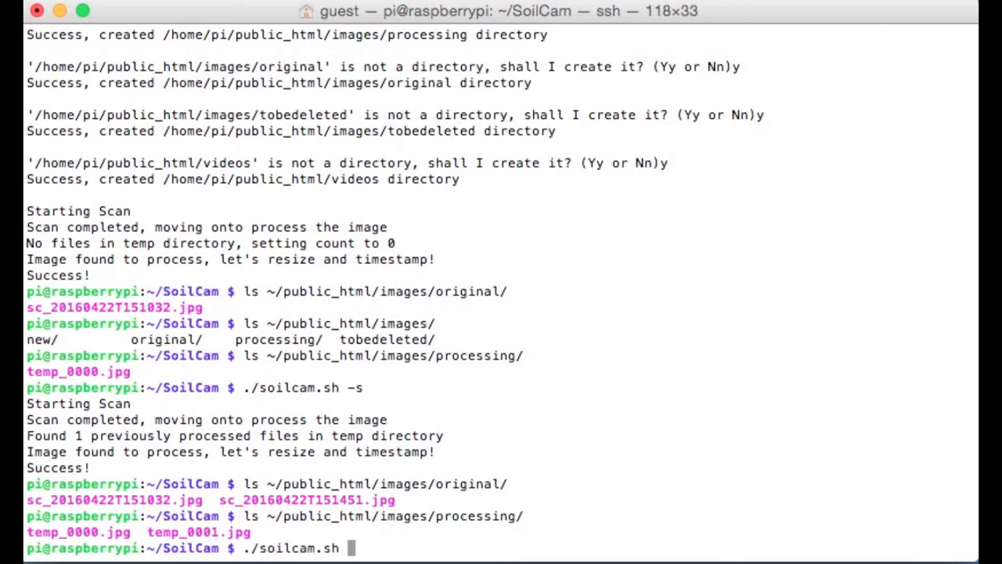
pyautogui.write('-t')
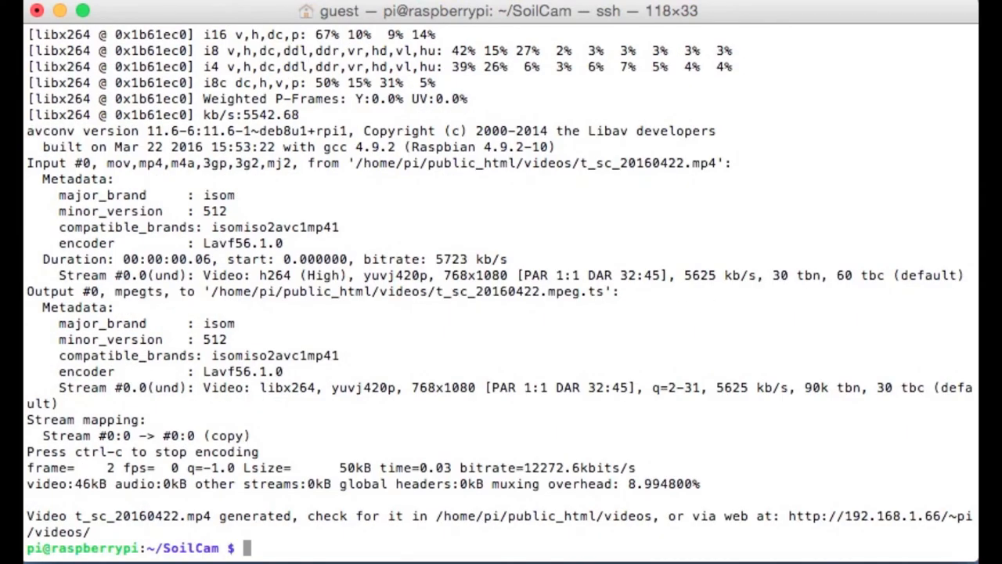
pyautogui.moveTo(462, 516)
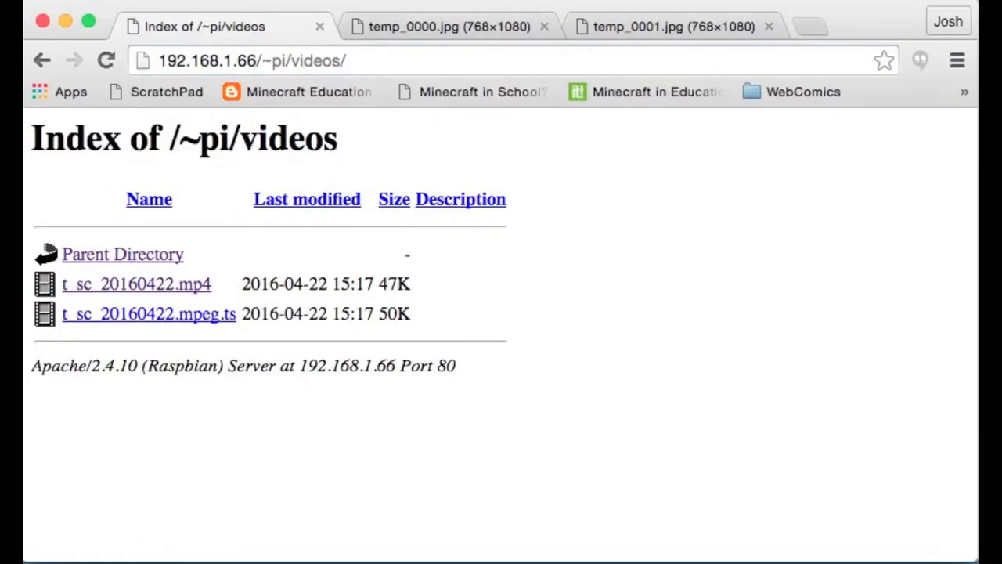
pyautogui.moveTo(136, 284)
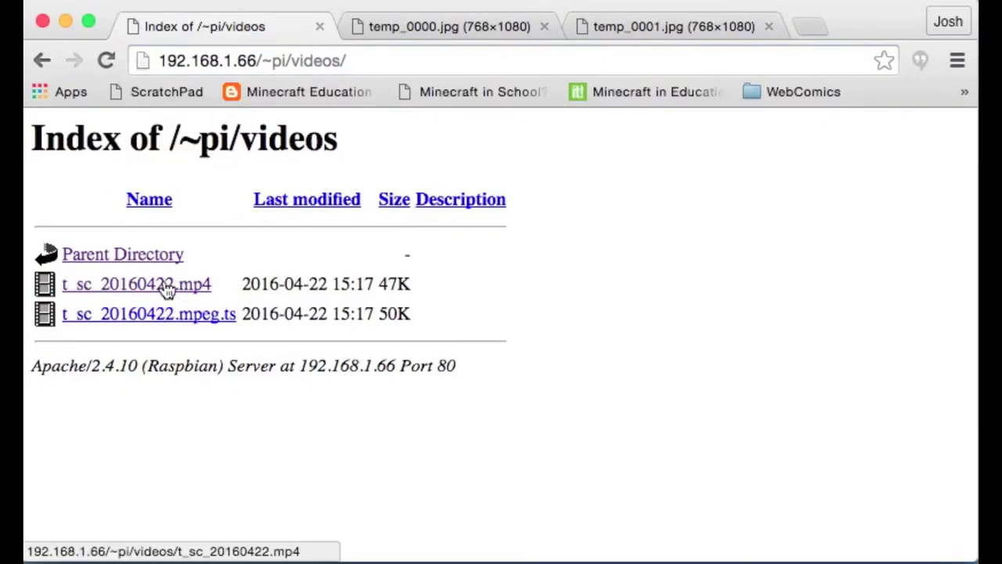
pyautogui.moveTo(210, 294)
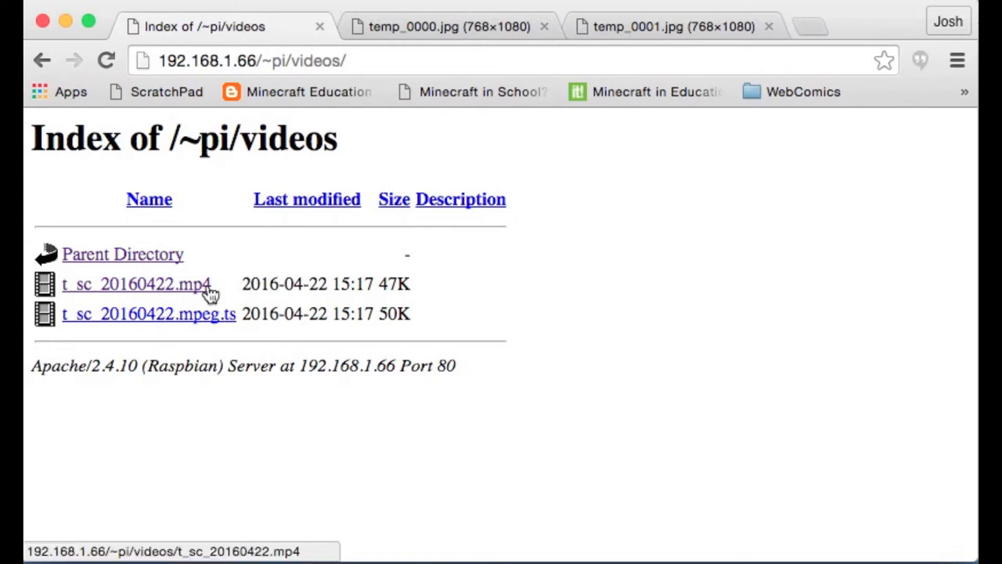
# Step: Play the t_sc_20160422.mp4 time-lapse in Chrome, replaying the short clip once
pyautogui.click(137, 283)
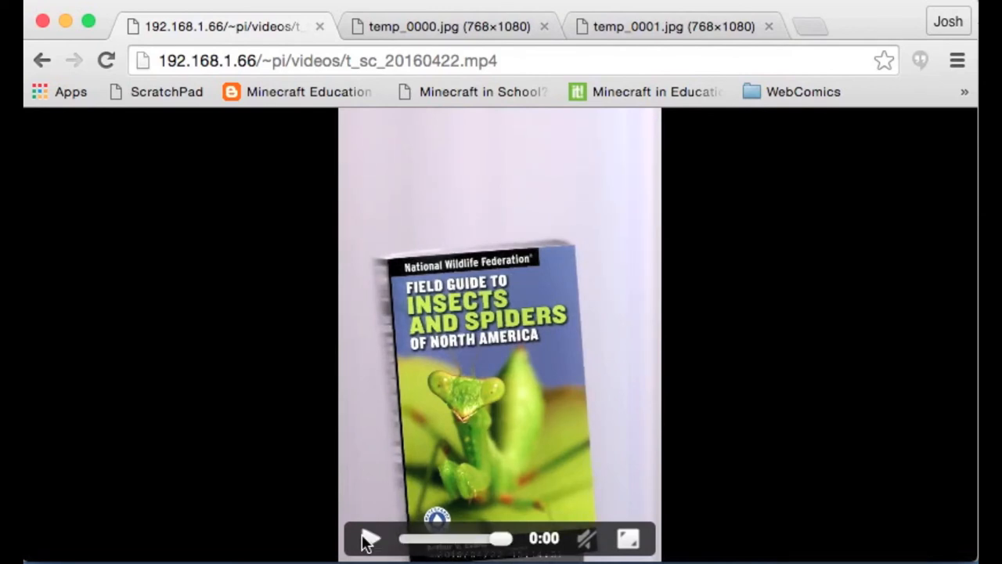
pyautogui.click(370, 538)
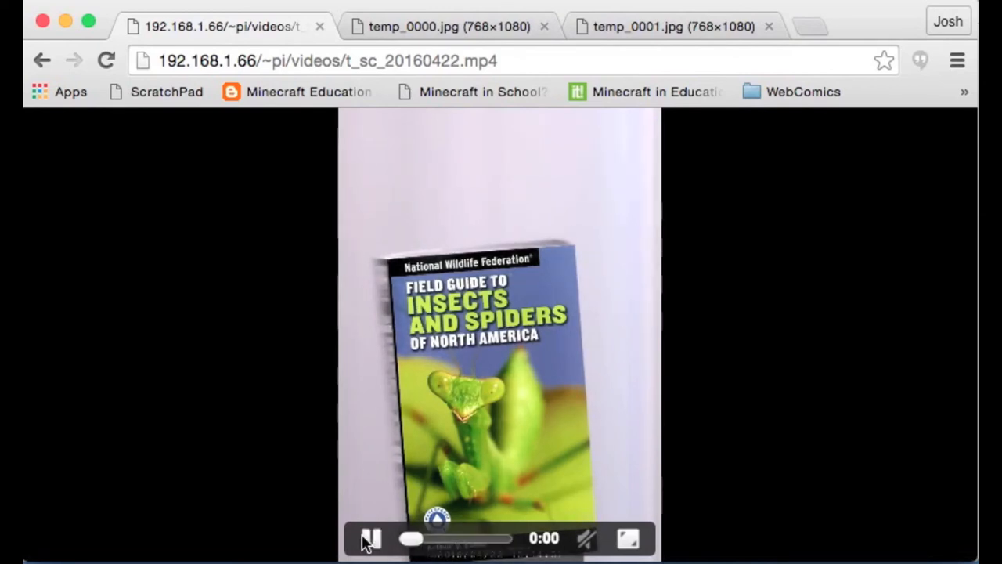
pyautogui.click(42, 61)
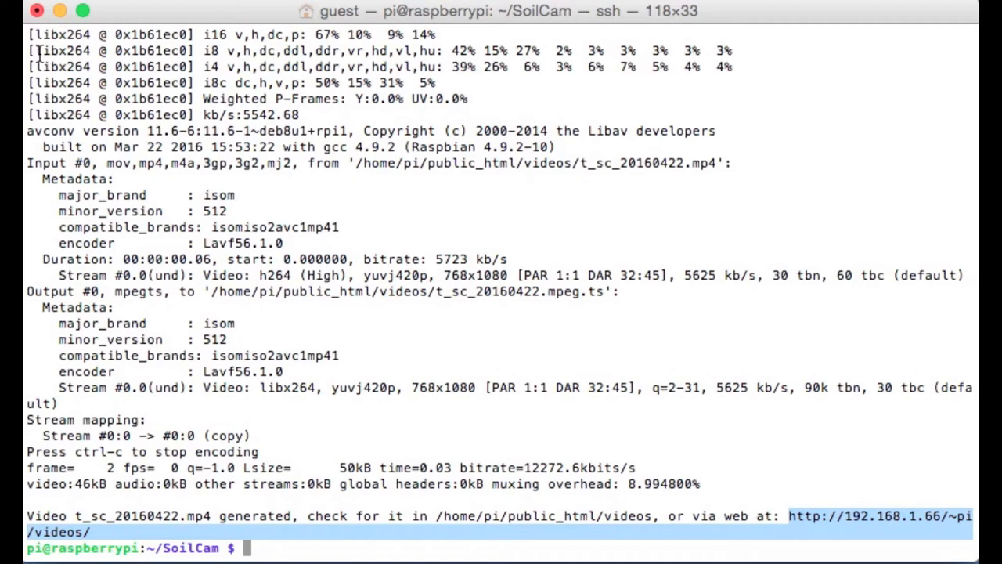
pyautogui.moveTo(148, 204)
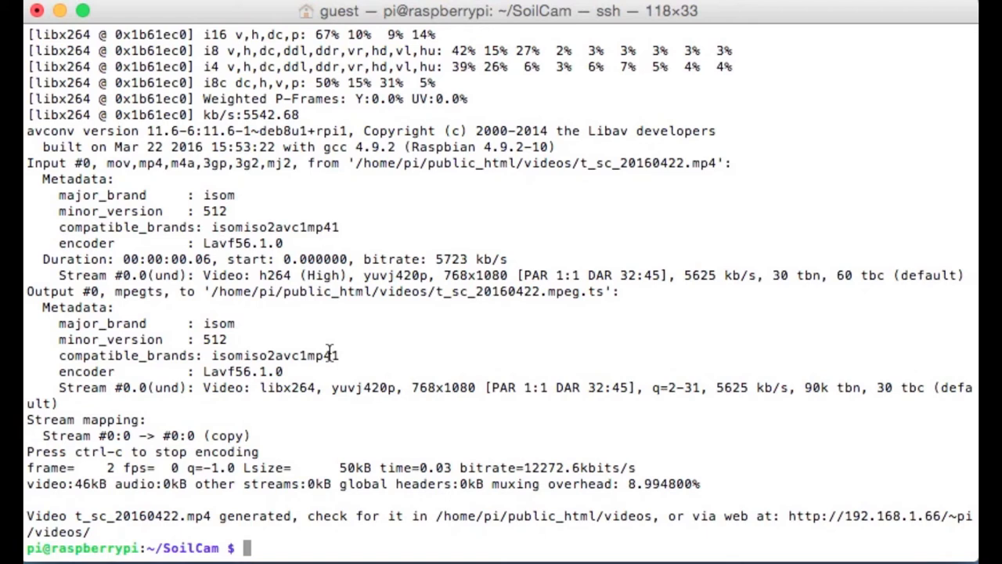
# Step: Check for existing jobs with crontab -l, then start crontab -e for user pi
pyautogui.write('cr')
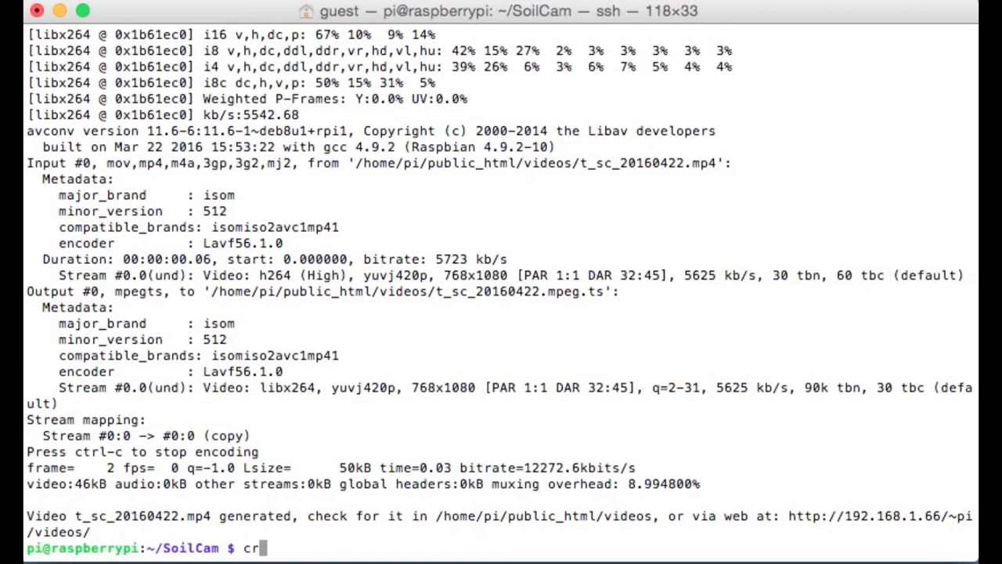
pyautogui.write('ontab -l')
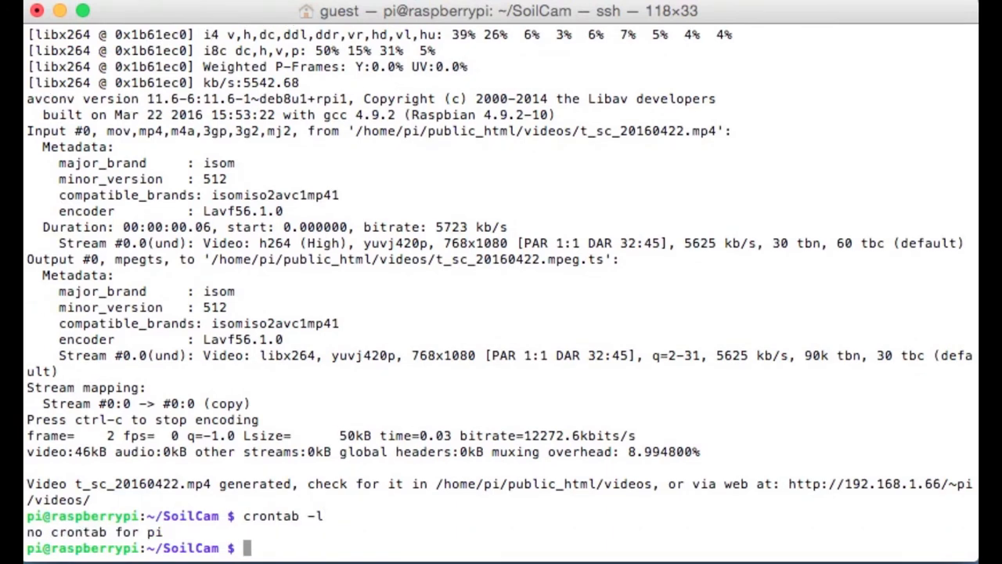
pyautogui.write('c')
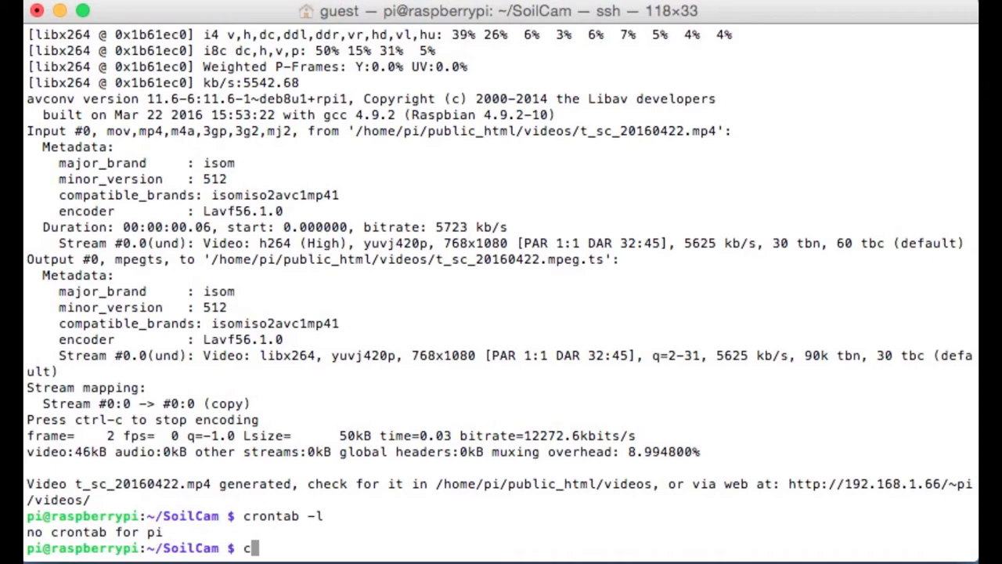
pyautogui.write('rontab -e')
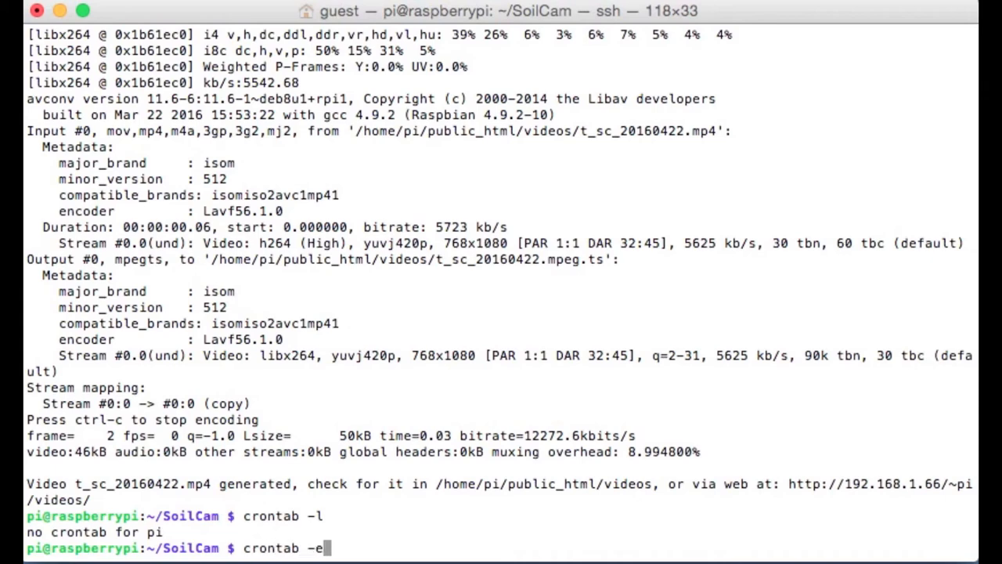
pyautogui.press('Return')
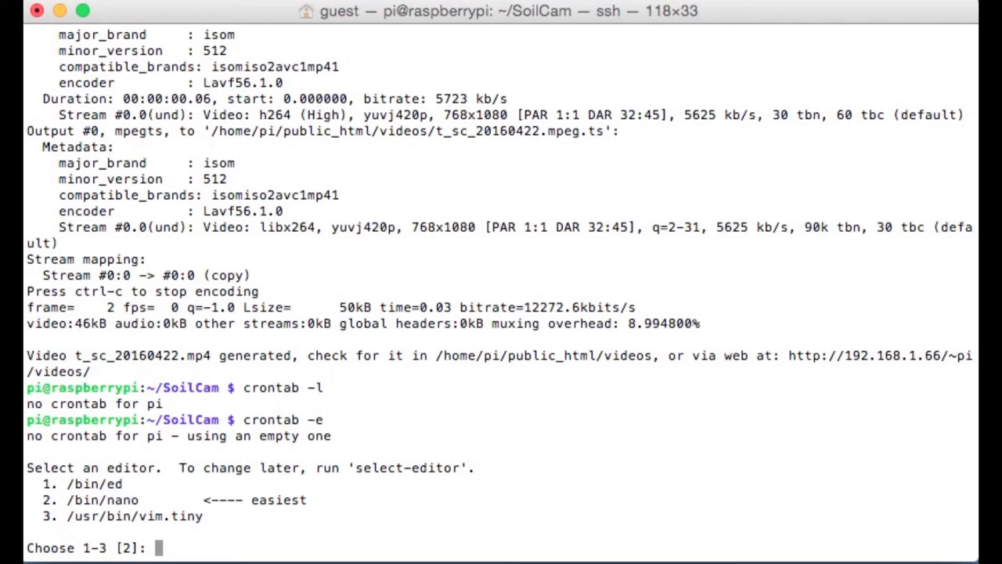
# Step: Pick nano and add '*/15 * * * * /home/pi/SoilCam/soilcam.sh -s' to the crontab
pyautogui.write('2')
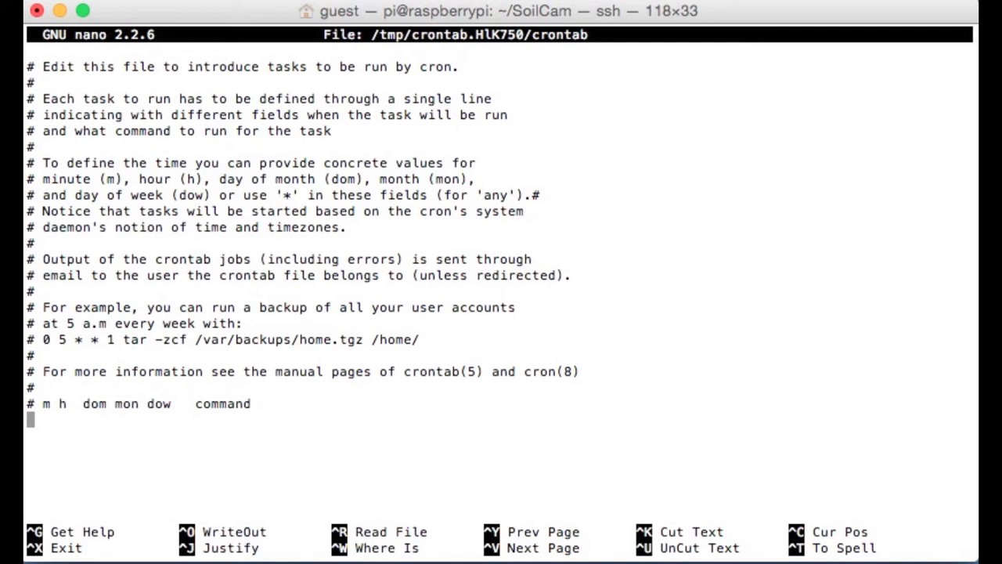
pyautogui.write('*')
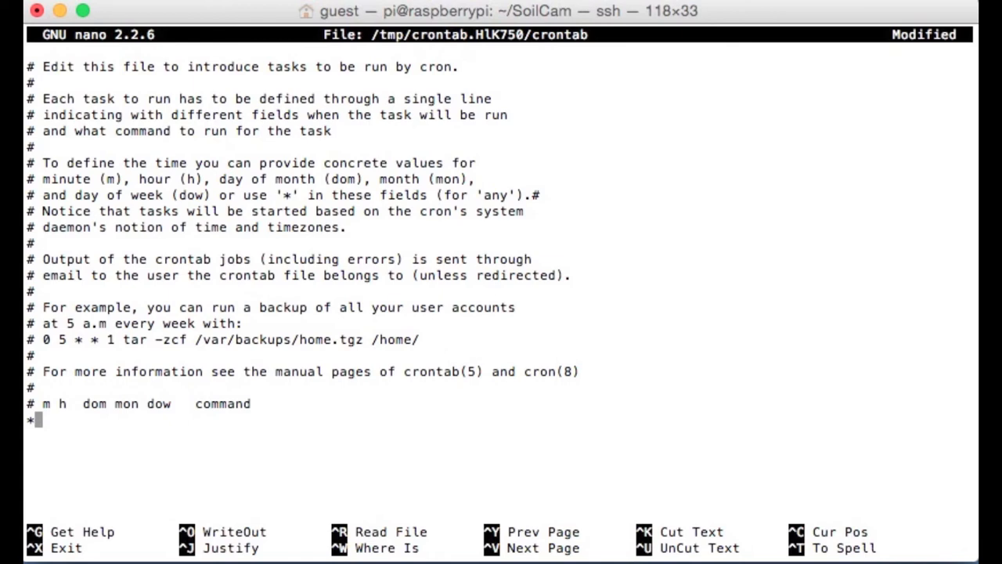
pyautogui.write('/15')
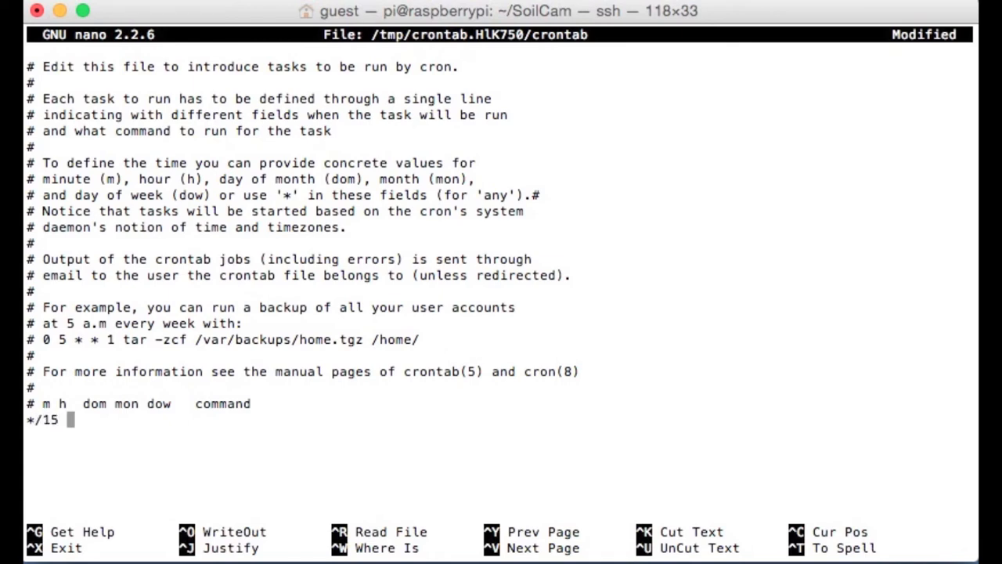
pyautogui.write('* * * * /')
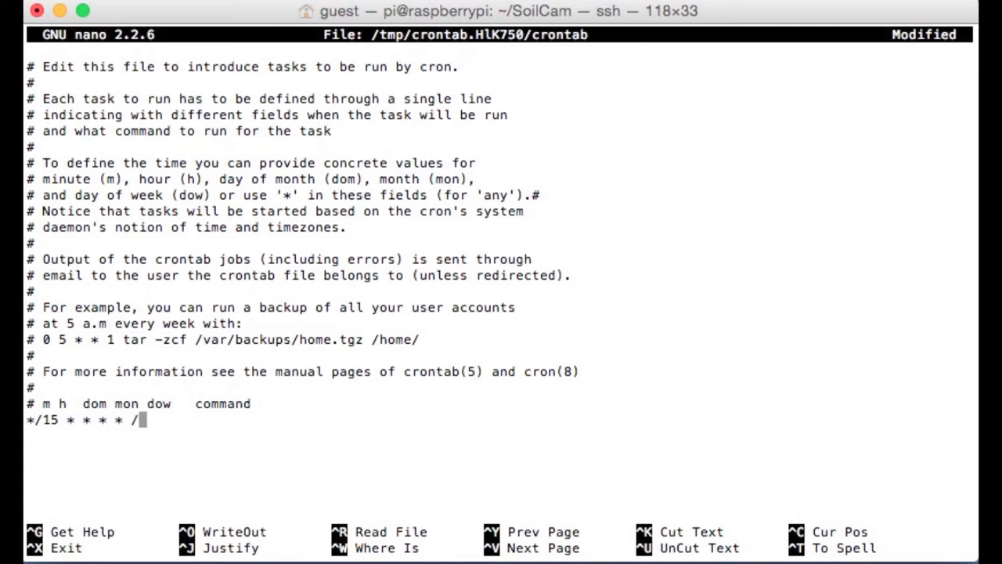
pyautogui.write('home/pi/S')
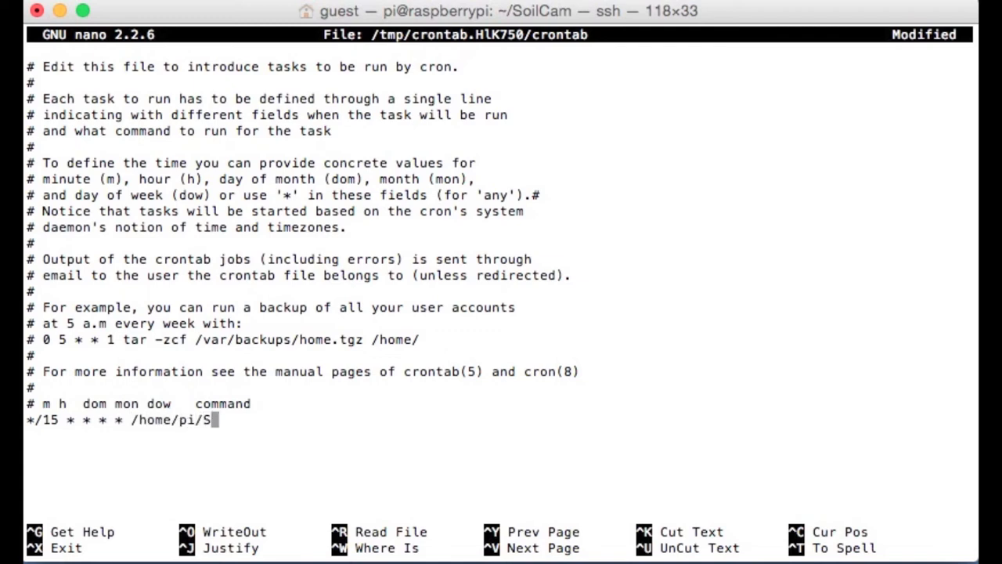
pyautogui.write('ilCam/soi')
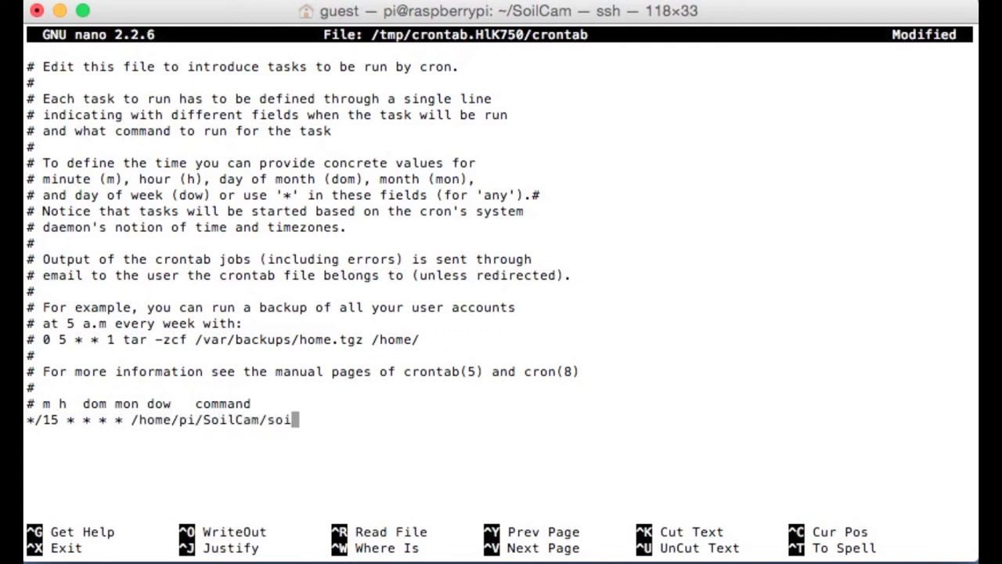
pyautogui.write('lcam.sh -s')
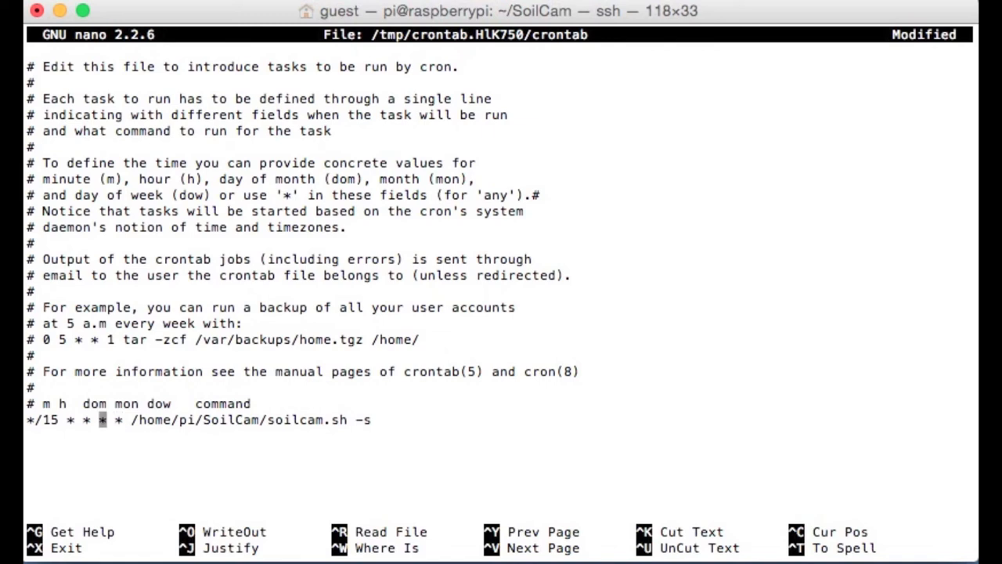
pyautogui.press('Home')
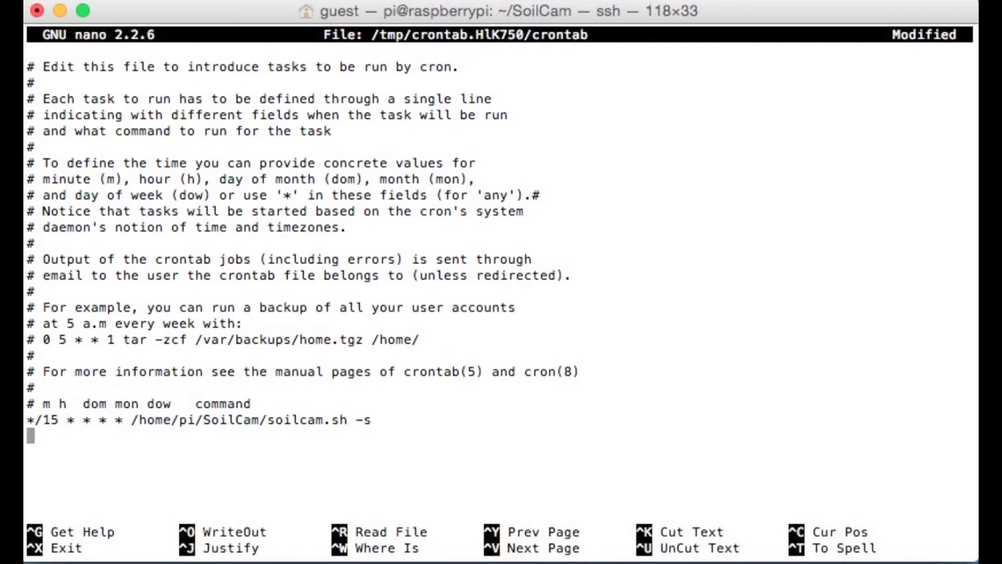
# Step: Add the line '5 0 * * * /home/pi/SoilCam/soilcam.sh -v' to the crontab
pyautogui.write('5')
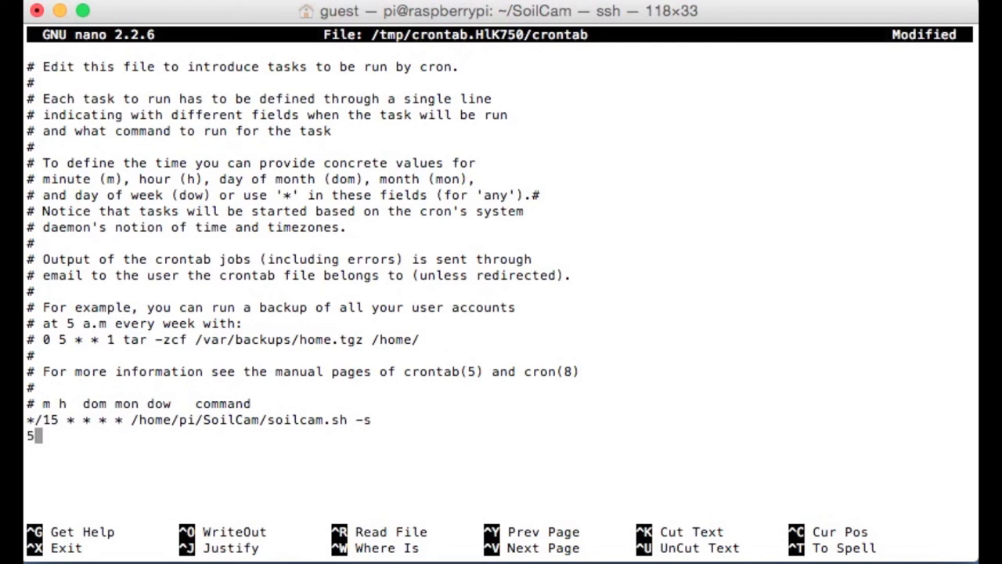
pyautogui.write('0 * *')
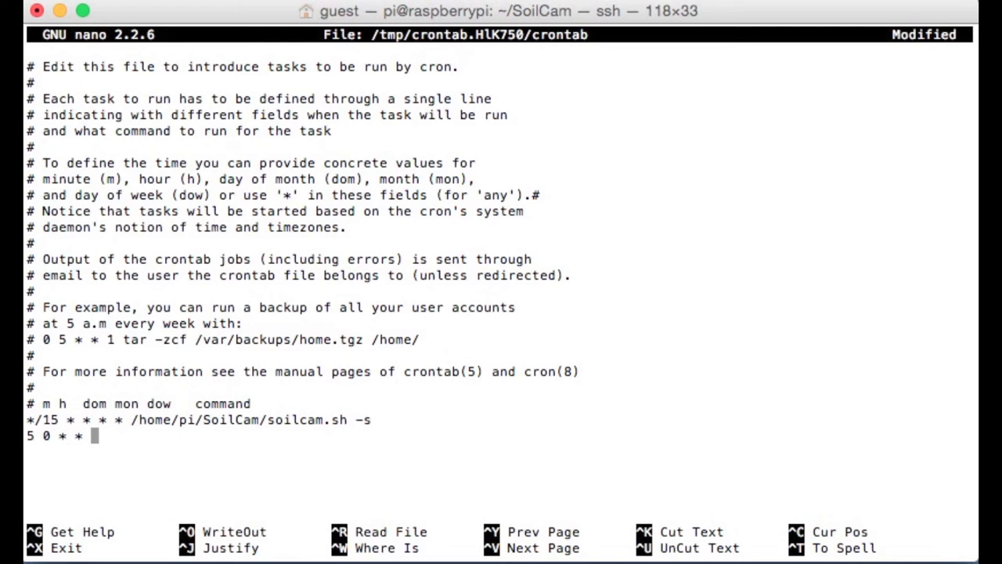
pyautogui.write('/home/pi/Soil')
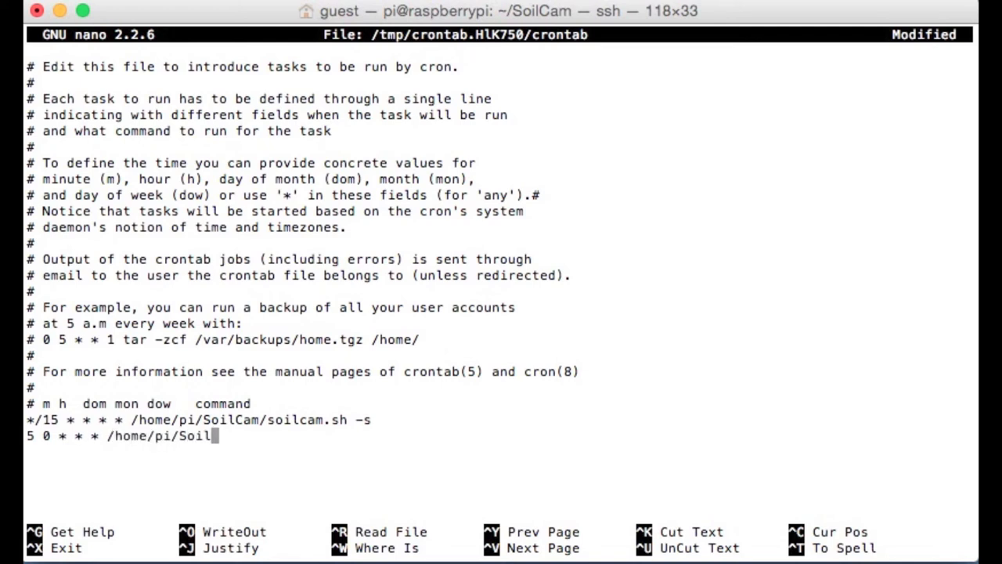
pyautogui.write('Cam/soilcam.sh -v')
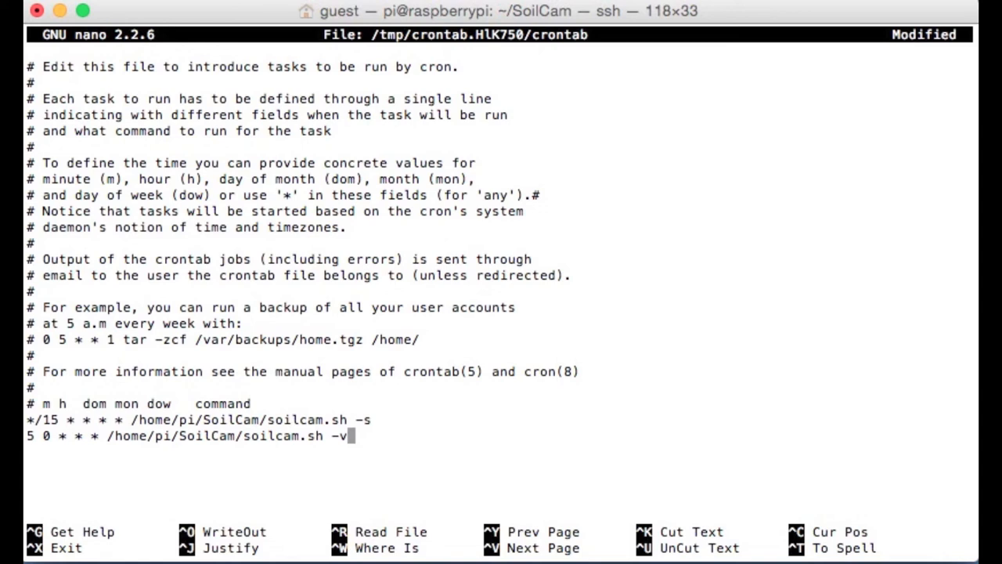
pyautogui.press('Backspace')
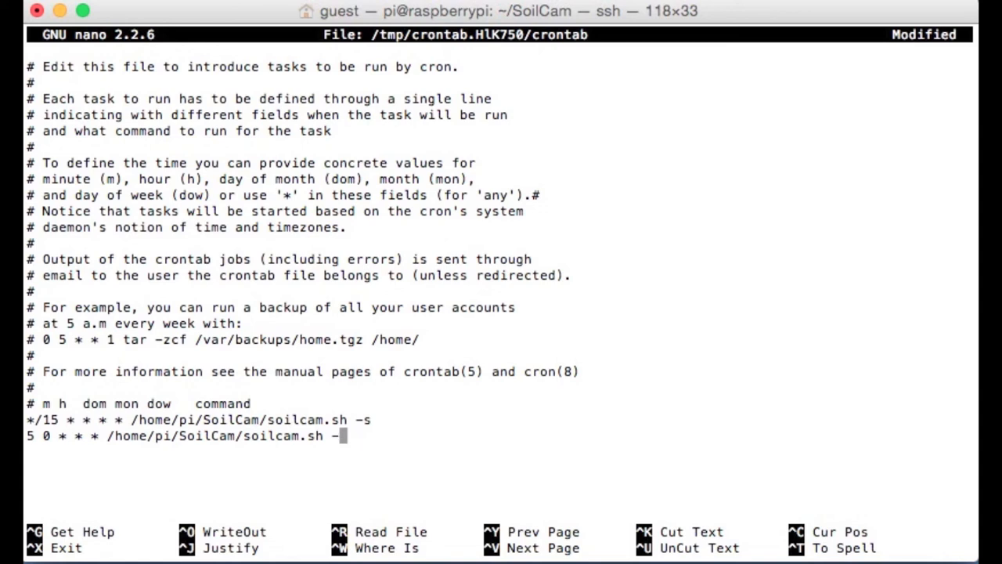
pyautogui.write('v')
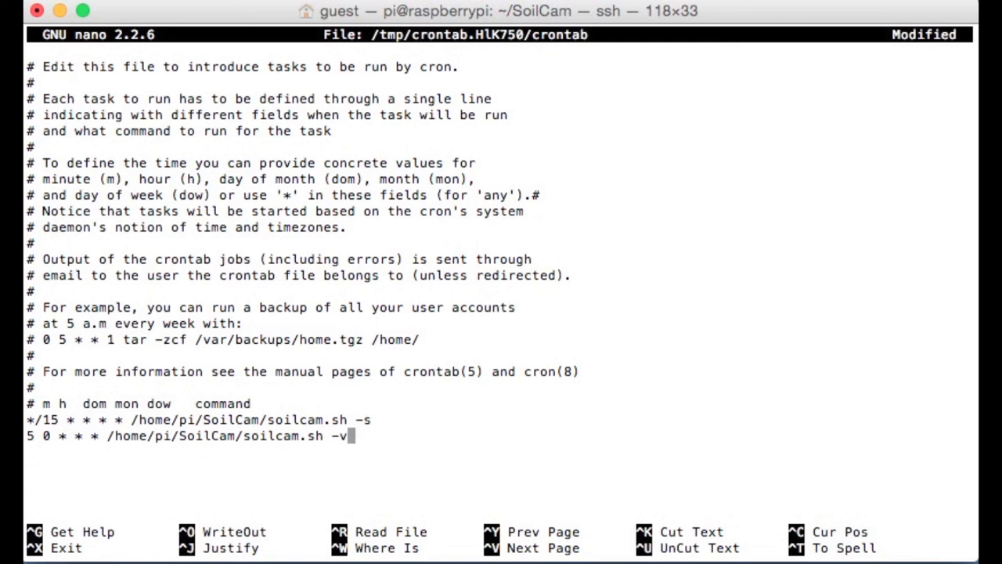
# Step: Save and exit nano to install the crontab, then list the jobs with crontab -l
pyautogui.press('ctrl+x')
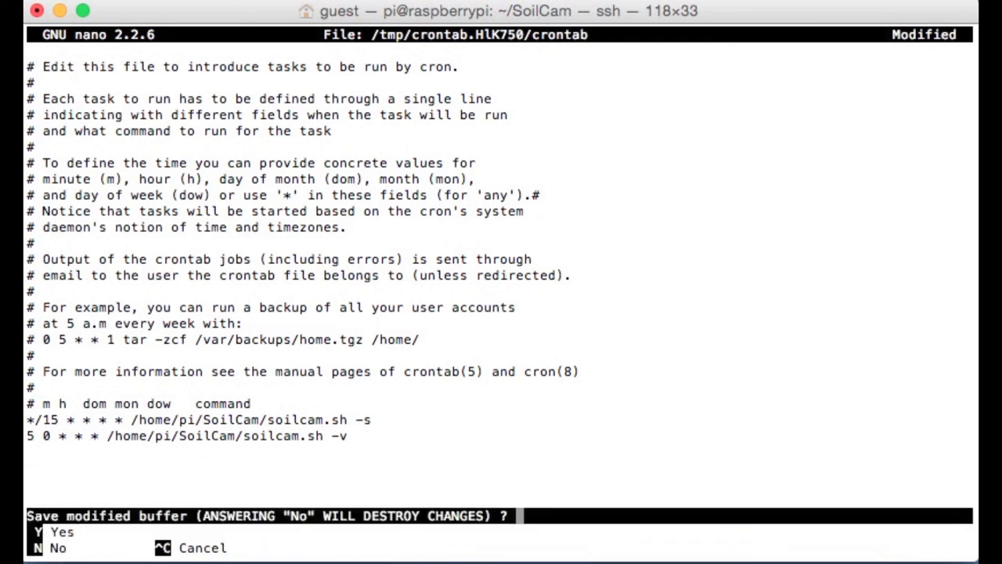
pyautogui.press('y')
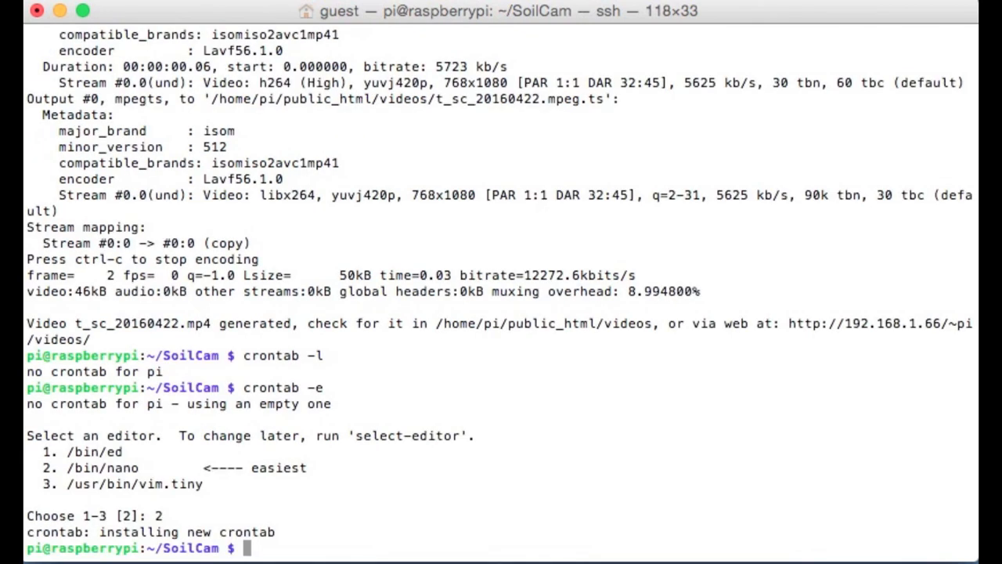
pyautogui.write('crontab -l')
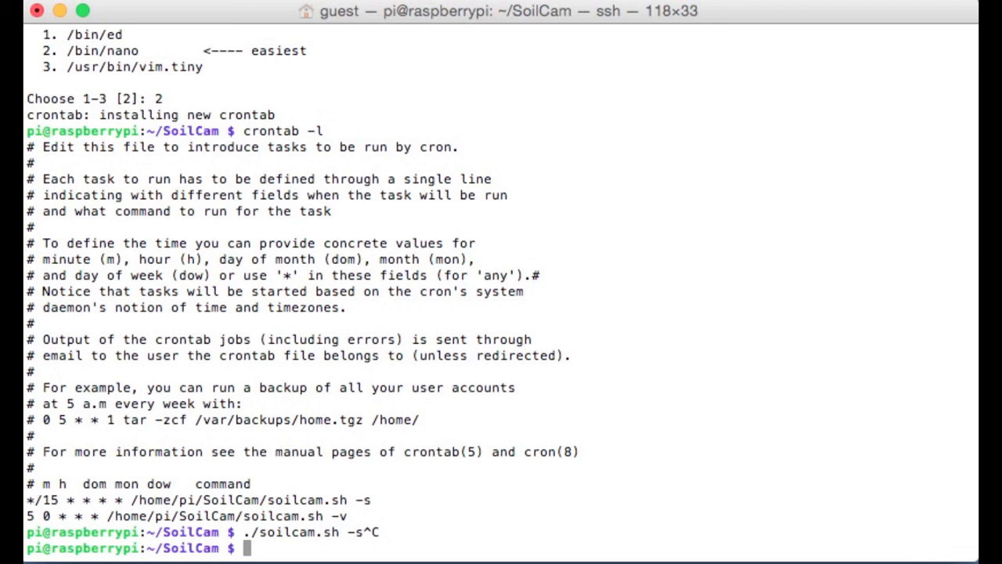
# Step: Power off the Raspberry Pi with 'sudo shutdown -h now'
pyautogui.write('sudo')
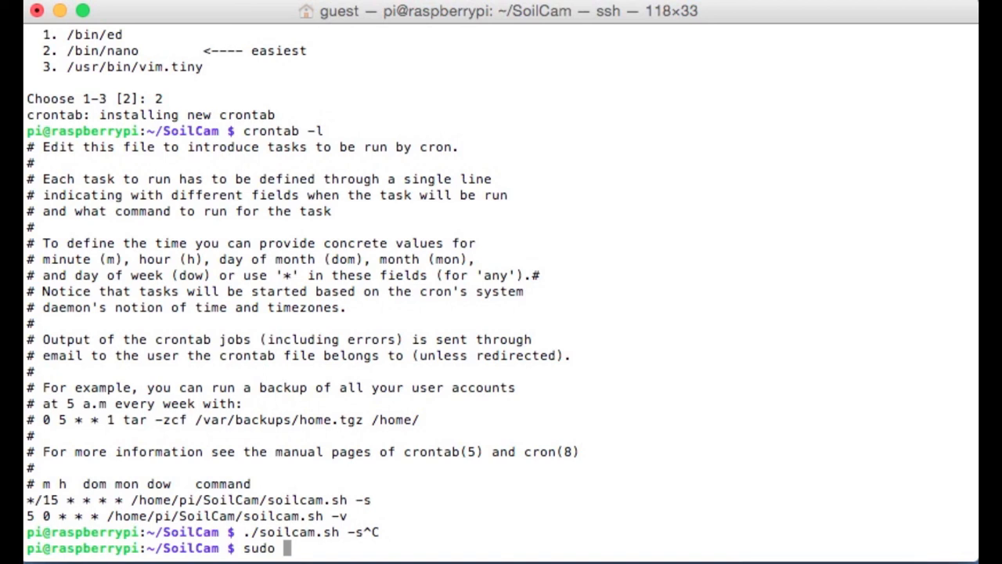
pyautogui.write('shutdown')
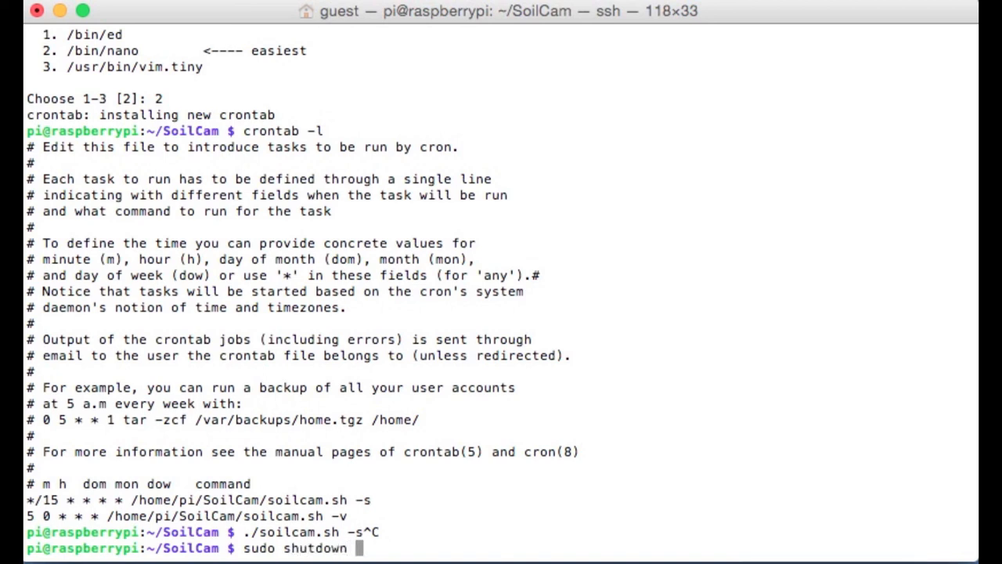
pyautogui.write('-h now')
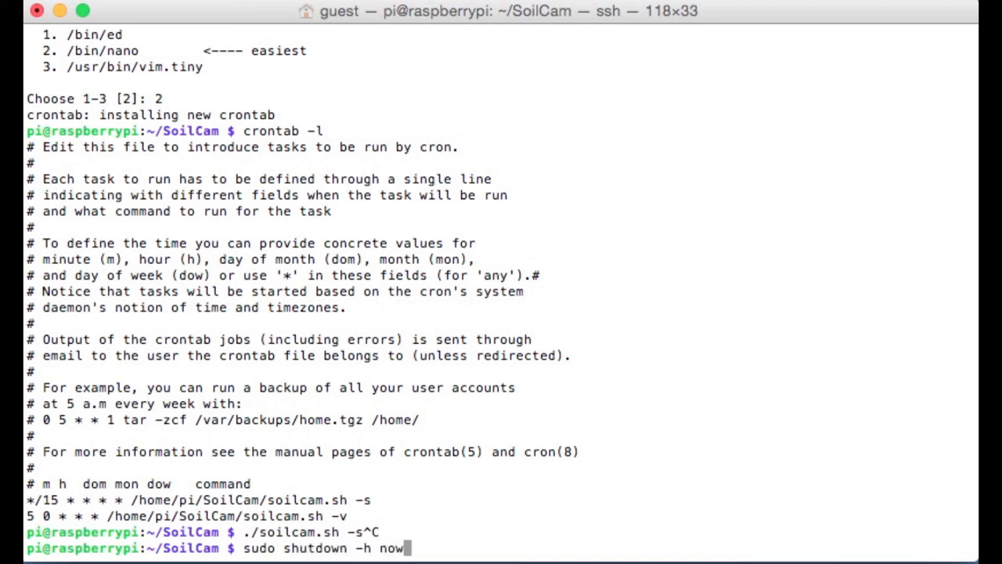
pyautogui.press('Return')
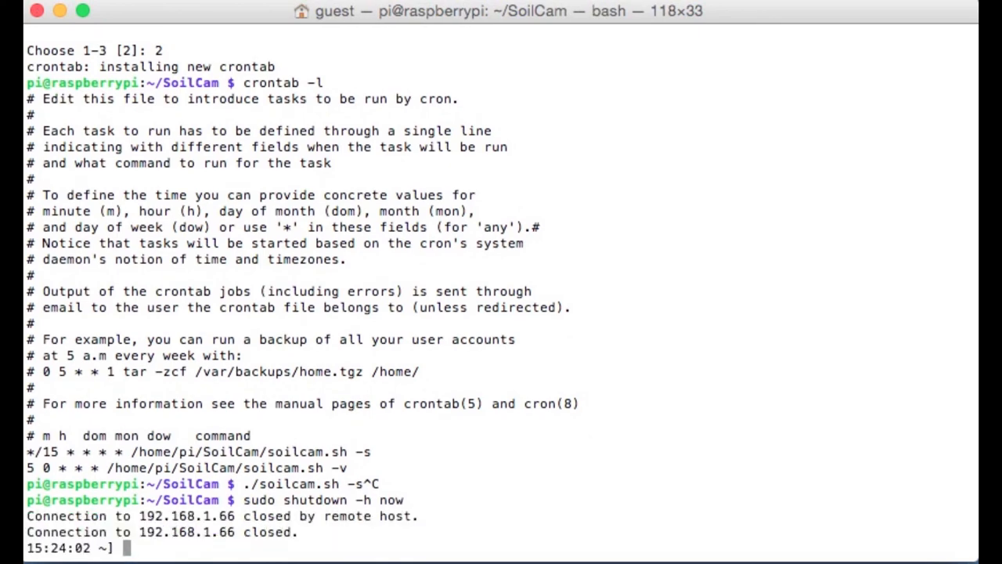